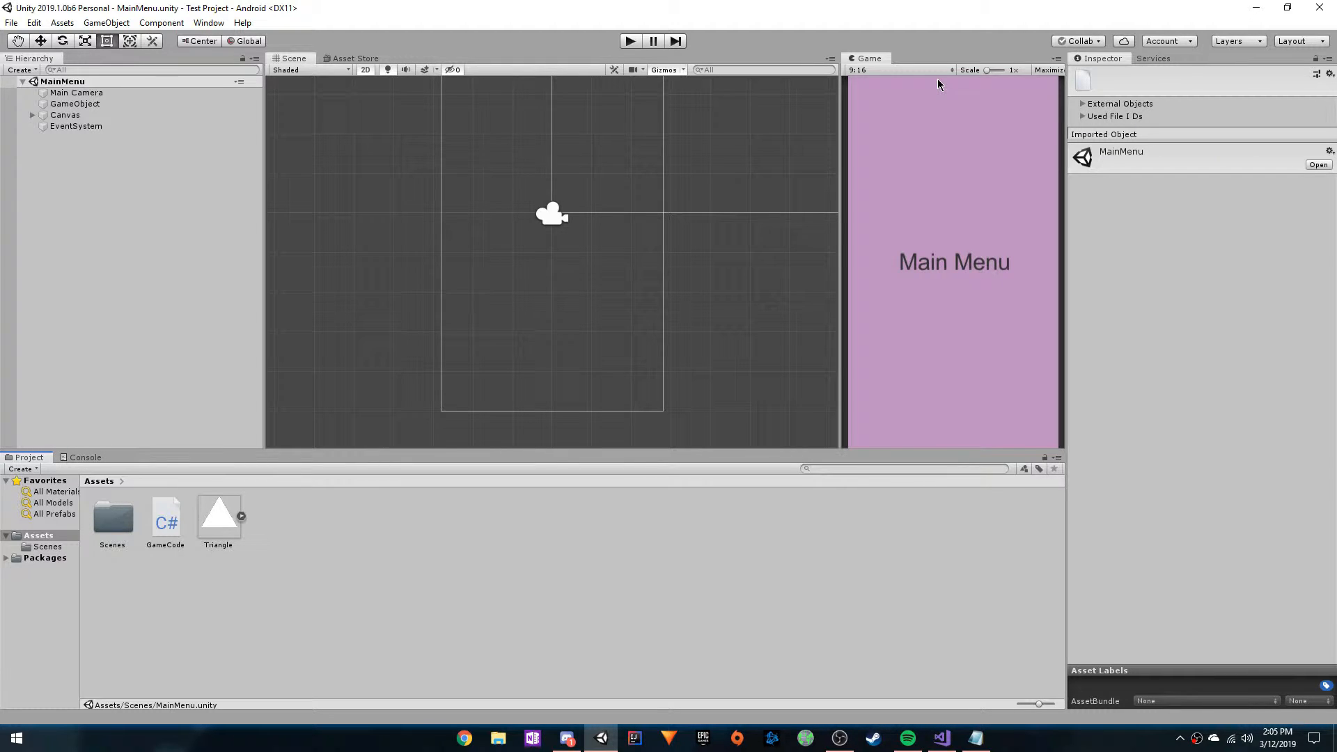
mouse_move(193, 356)
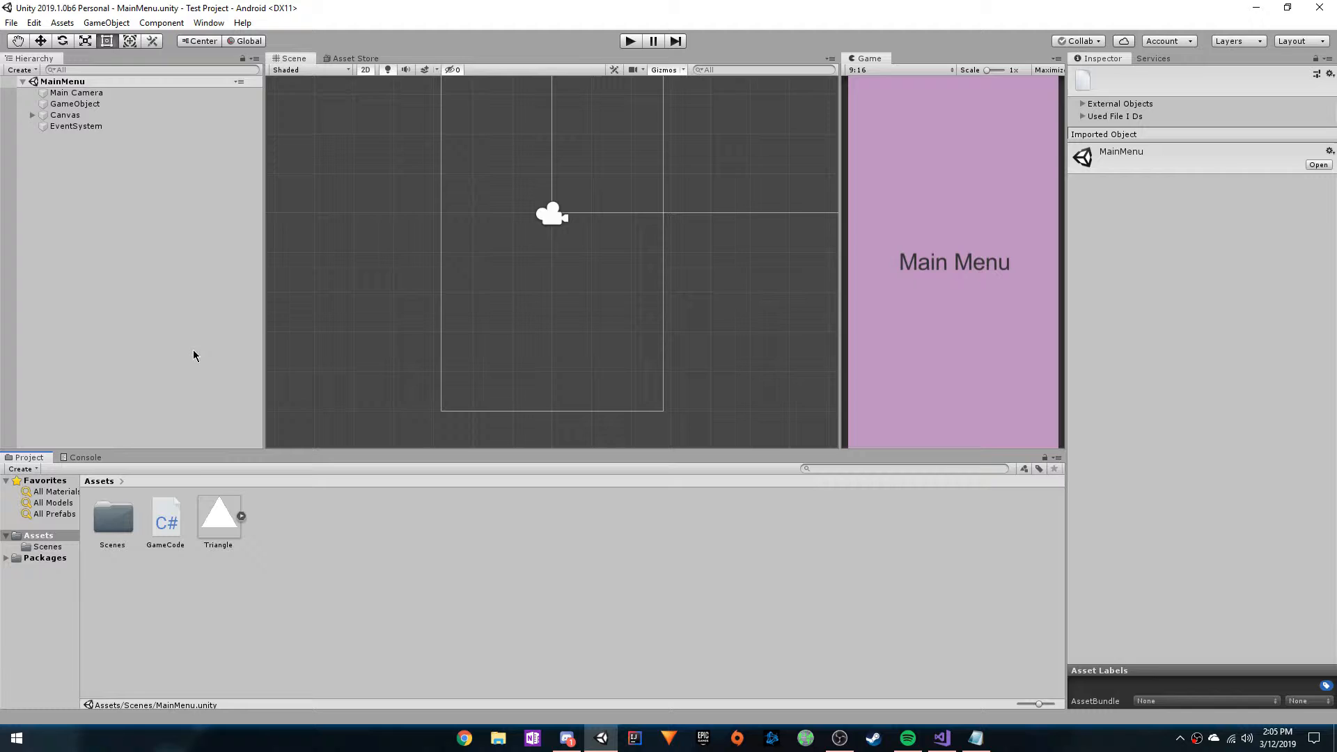
Play-test from MainMenu to Level1 and back, observing the duplicated GameObject, then stop.
click(630, 41)
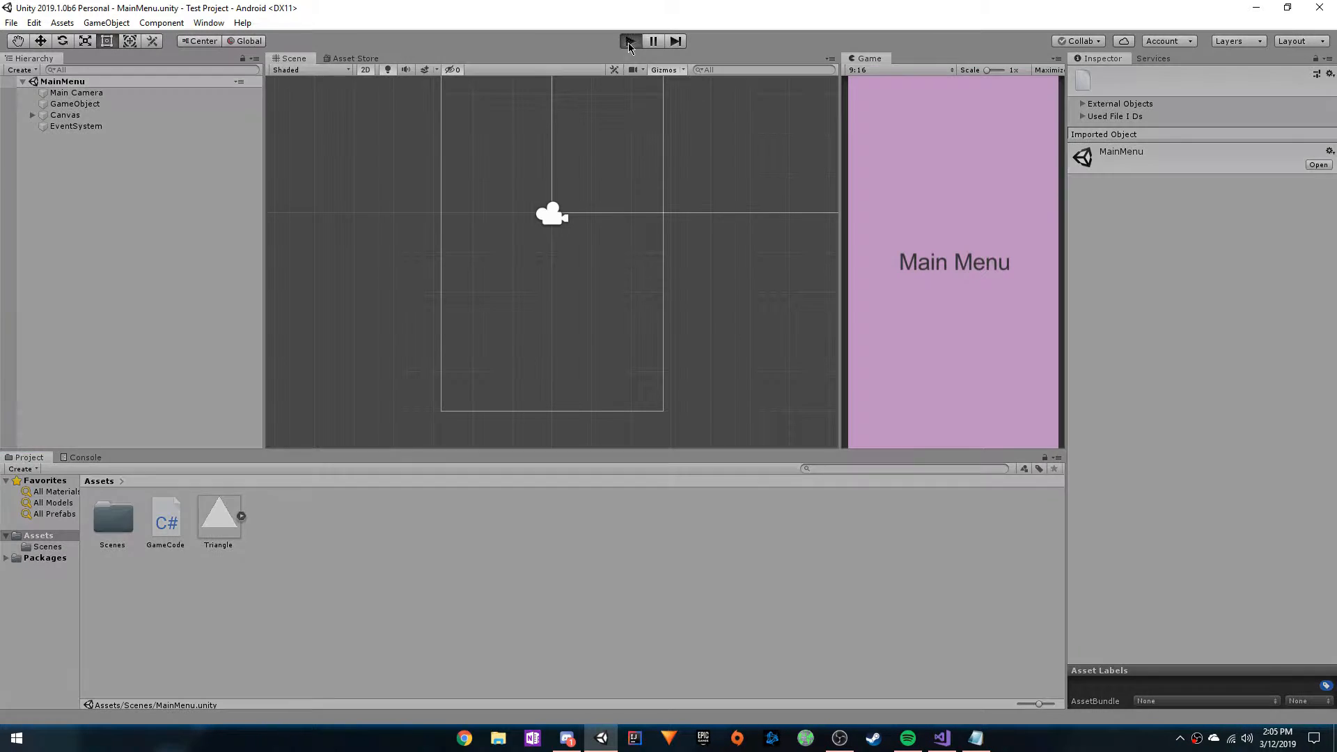
click(630, 40)
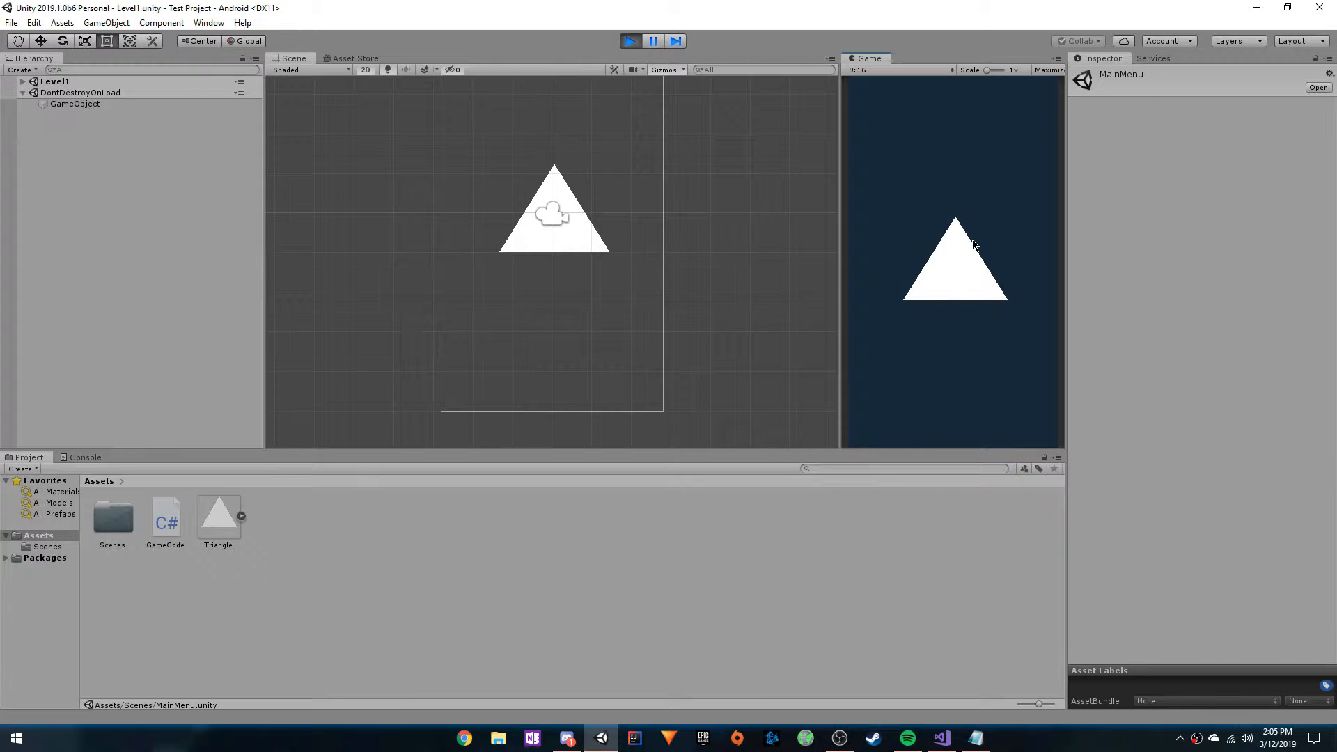
mouse_move(978, 186)
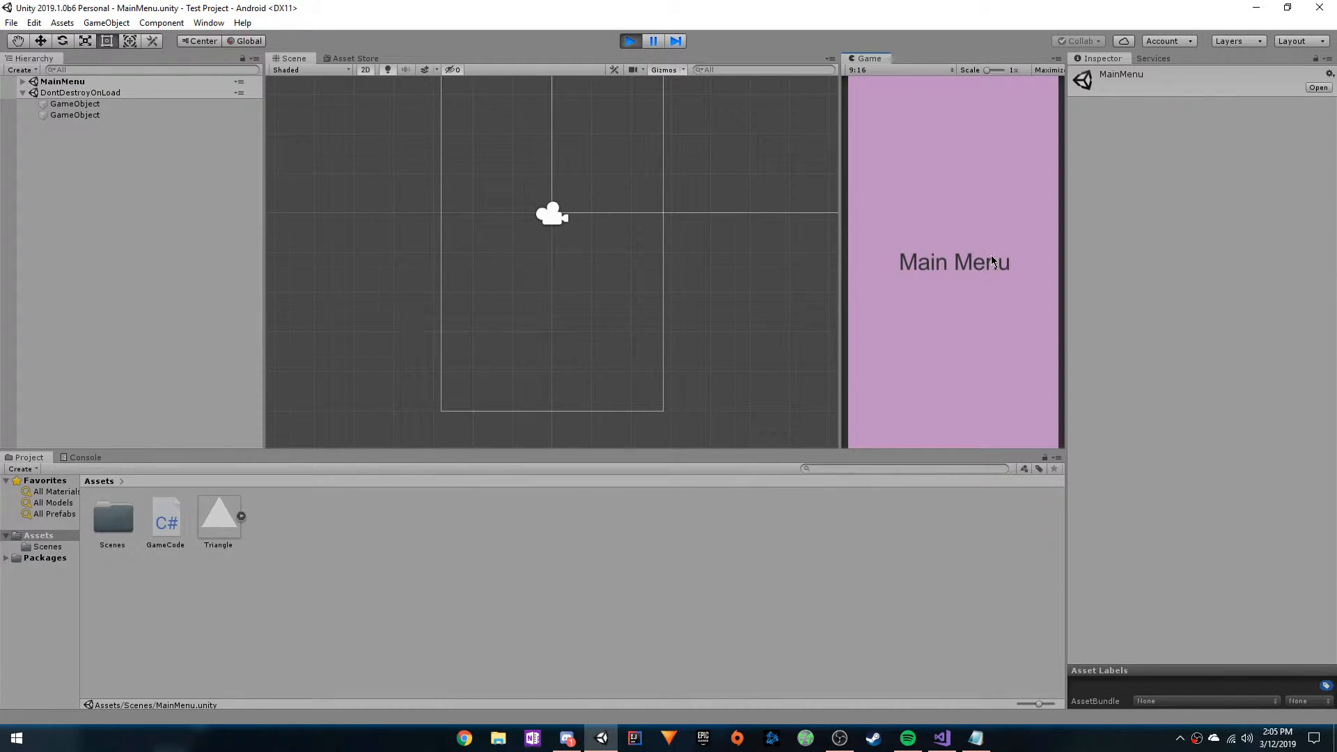
click(630, 41)
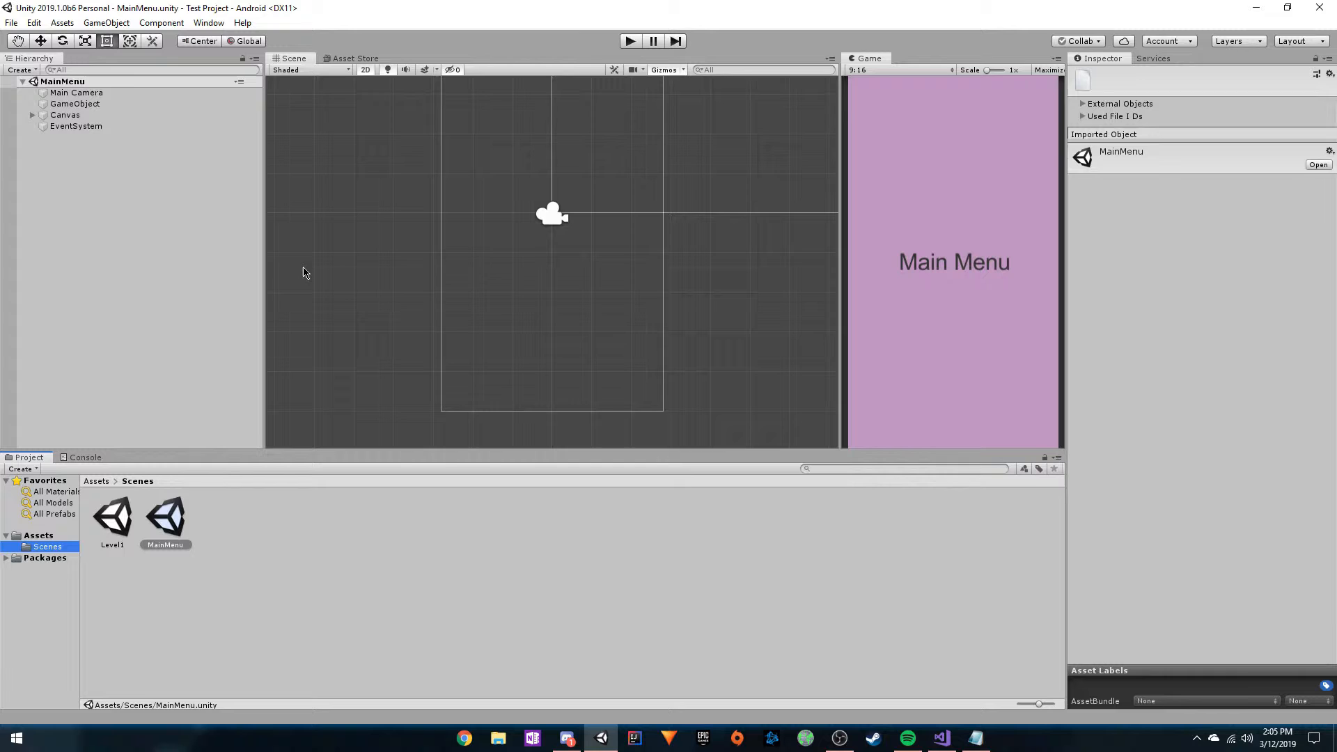
Rename the MainMenu GameObject carrying the Game Code script to 'Controller'.
click(75, 103)
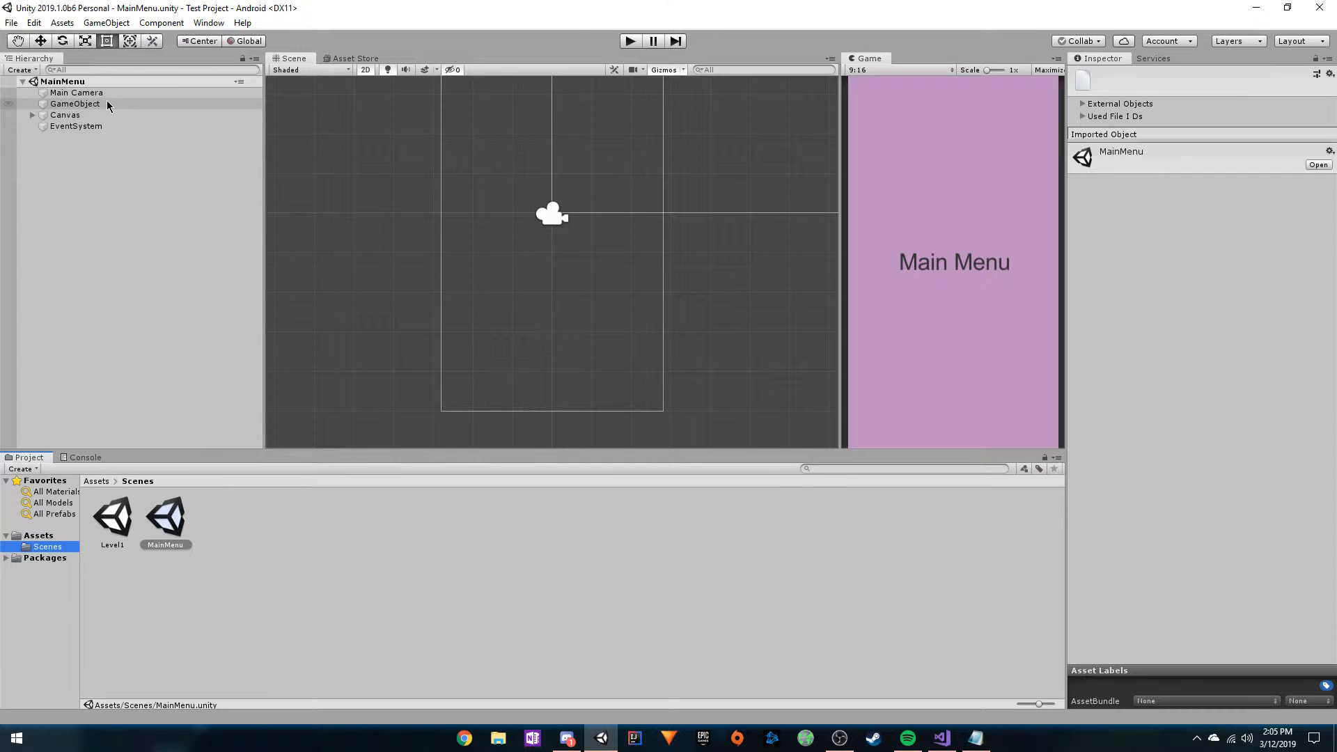
click(75, 103)
text(Controller)
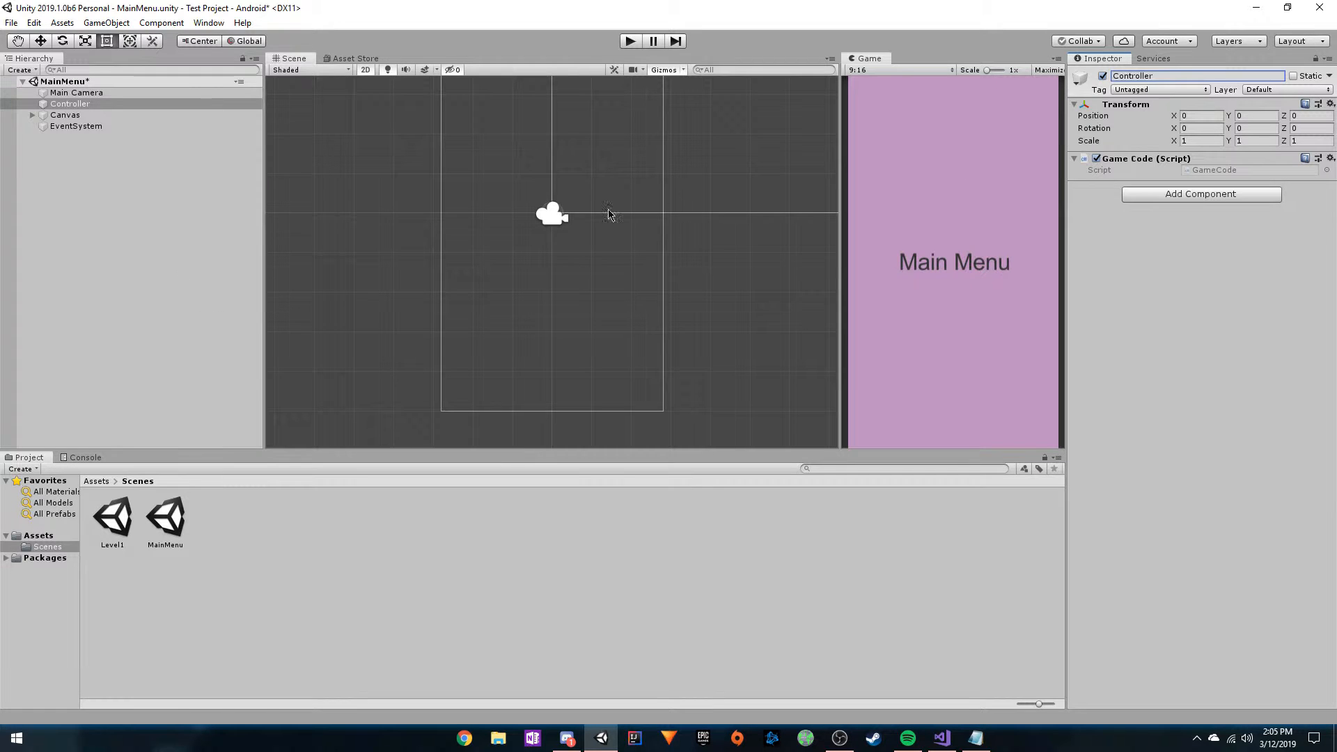
mouse_move(187, 193)
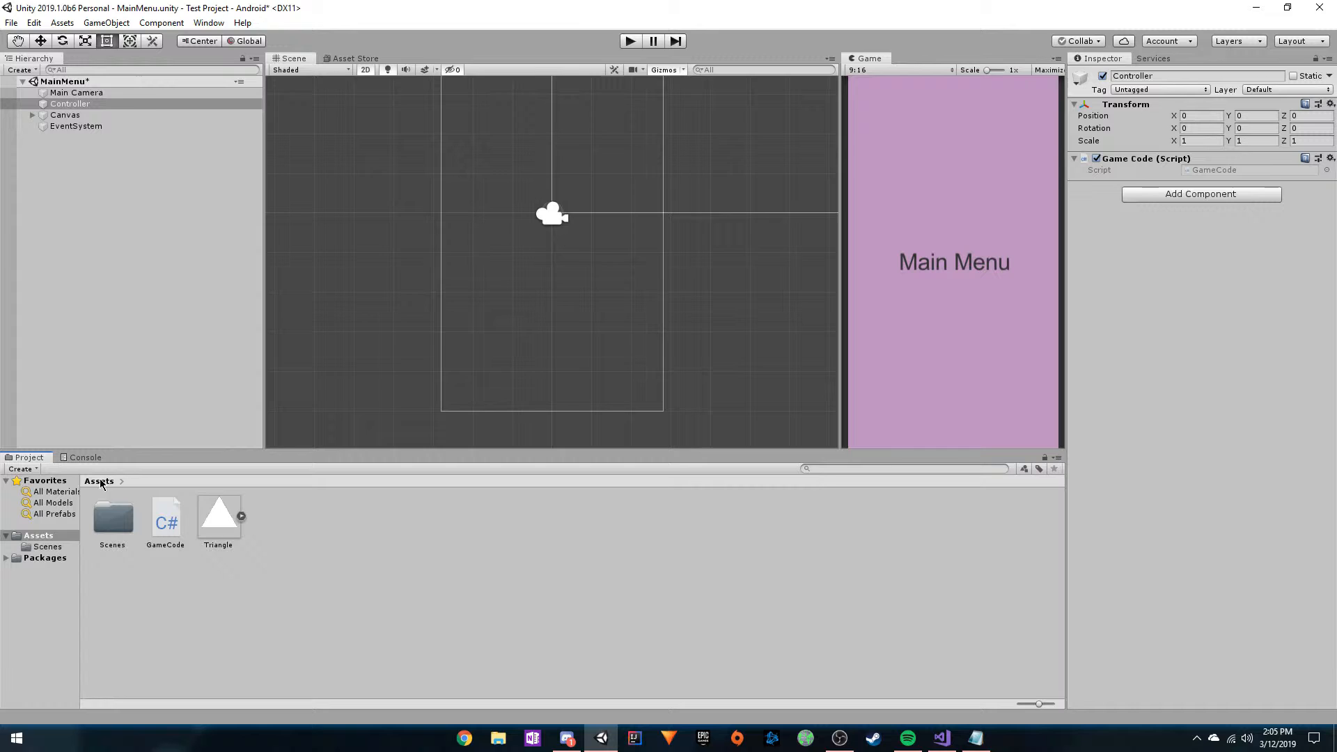
Review the DontDestroyOnLoad call in GameCode's Start method in Visual Studio, then return to Unity.
click(166, 518)
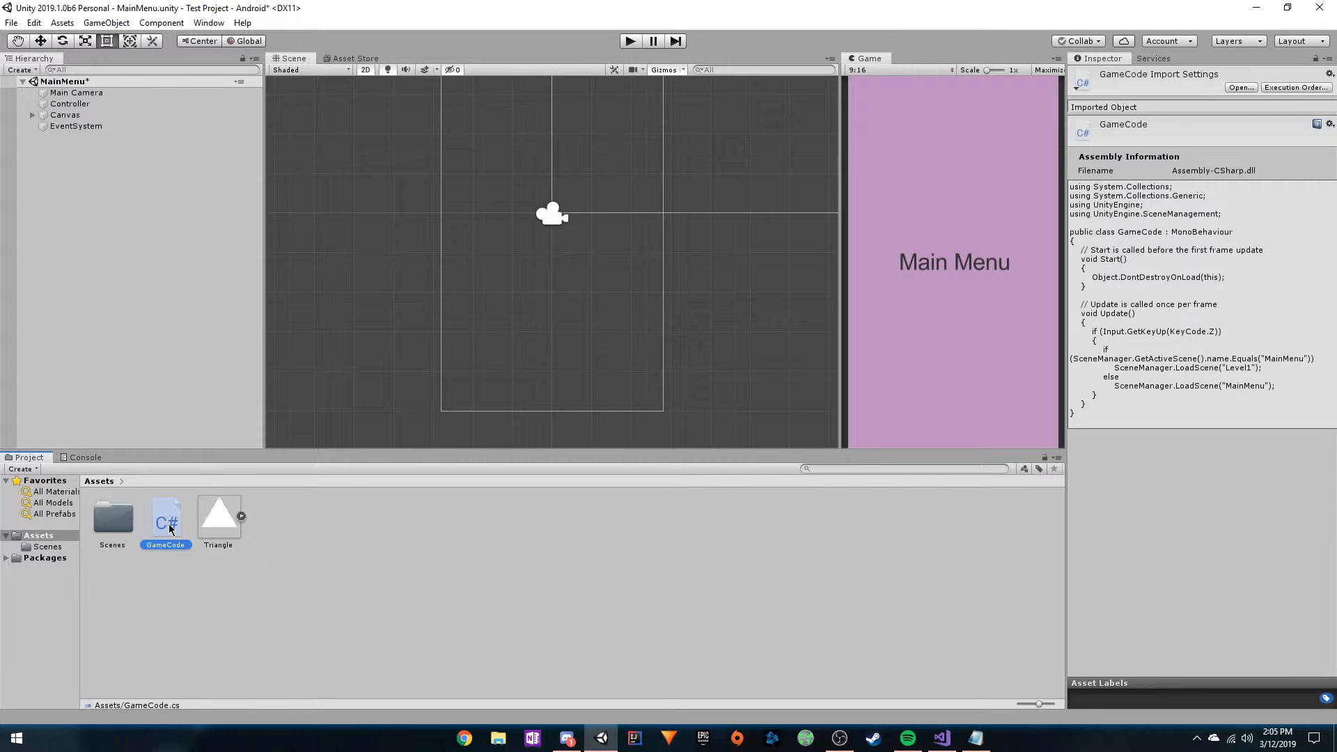
click(70, 103)
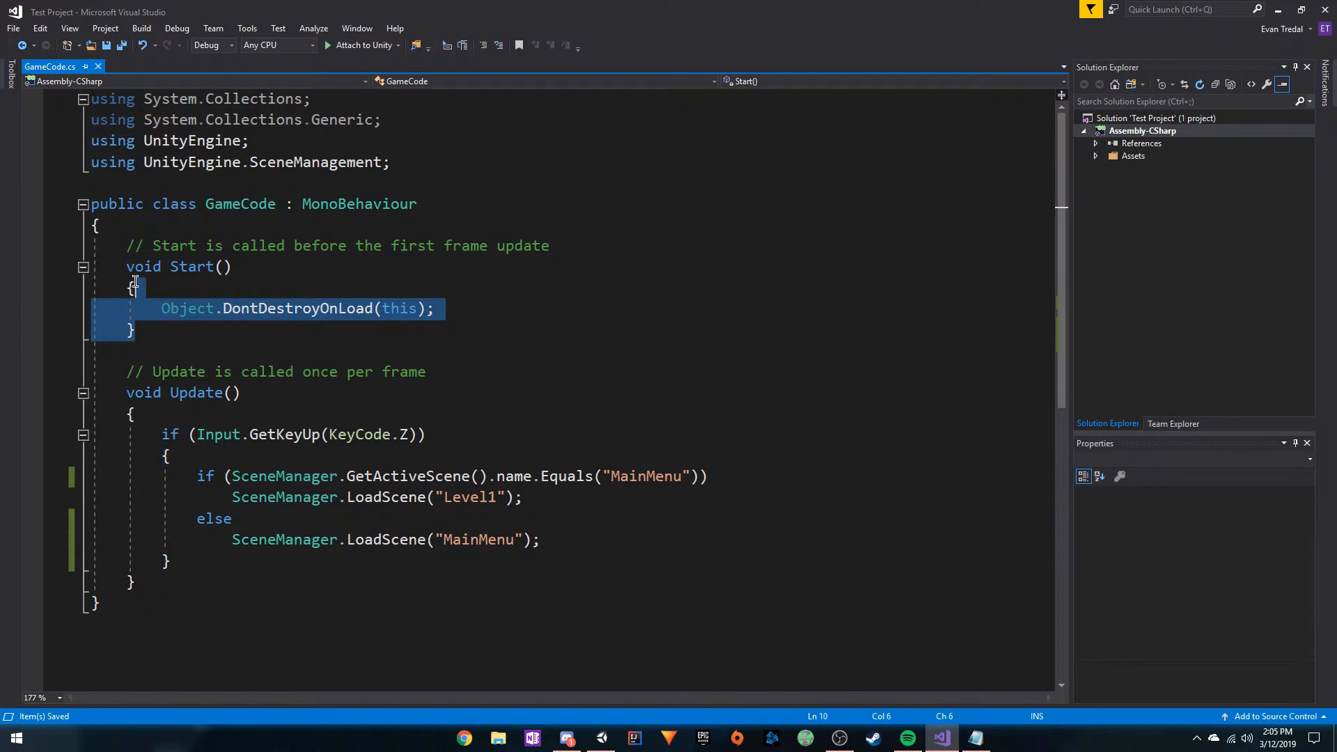
click(254, 330)
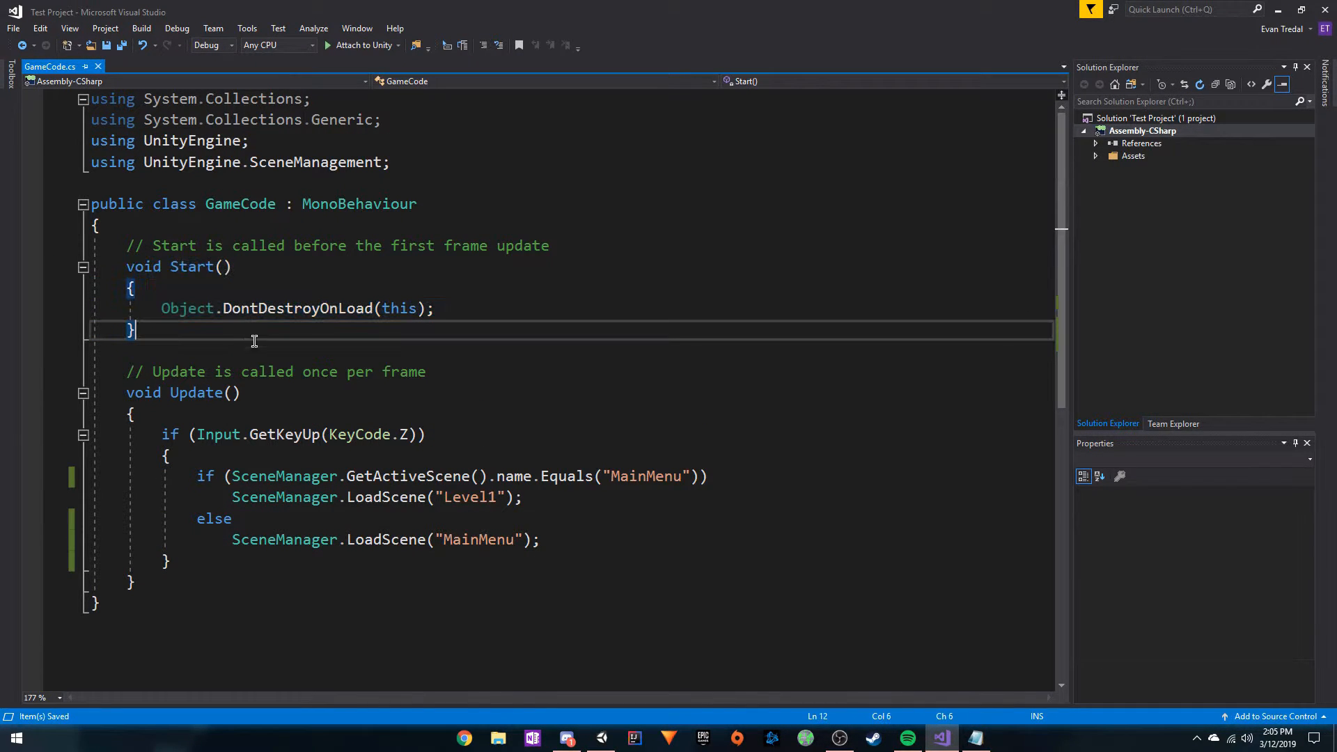
click(633, 738)
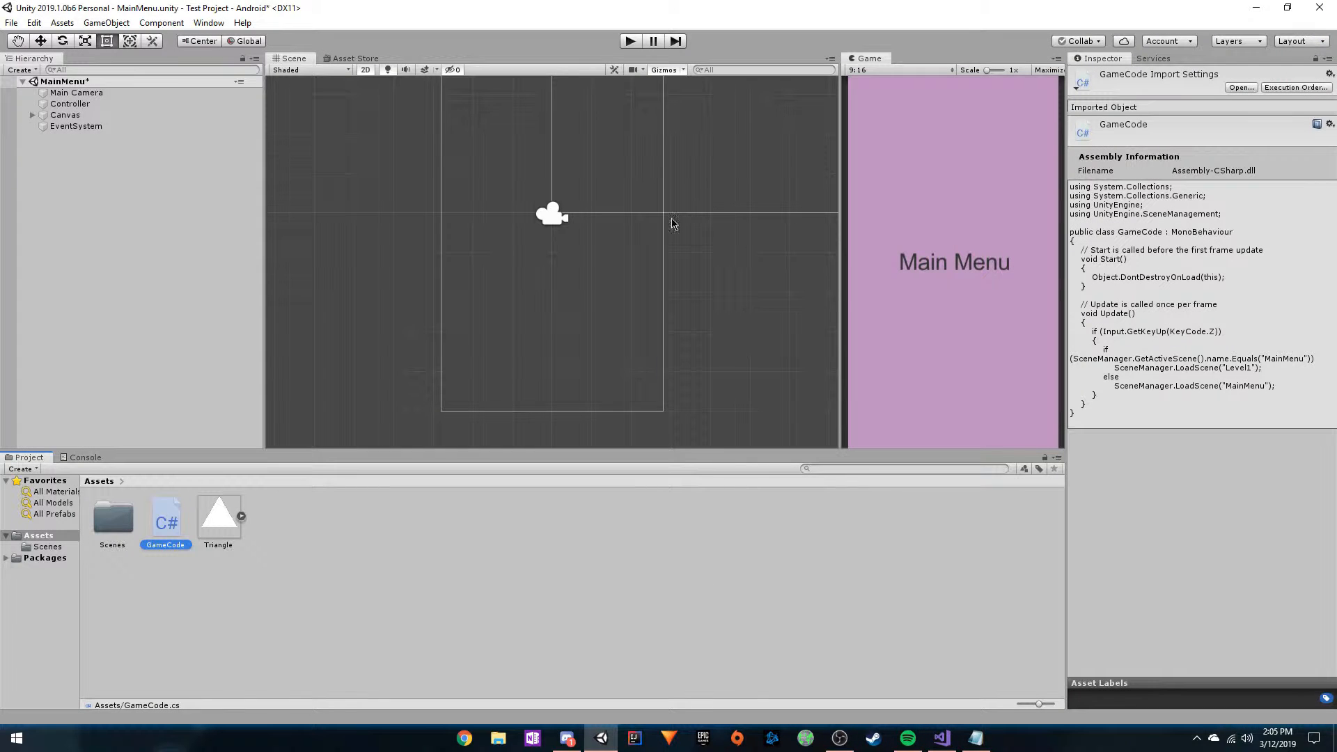
Play-test into Level1 and confirm Controller persists under DontDestroyOnLoad.
click(70, 103)
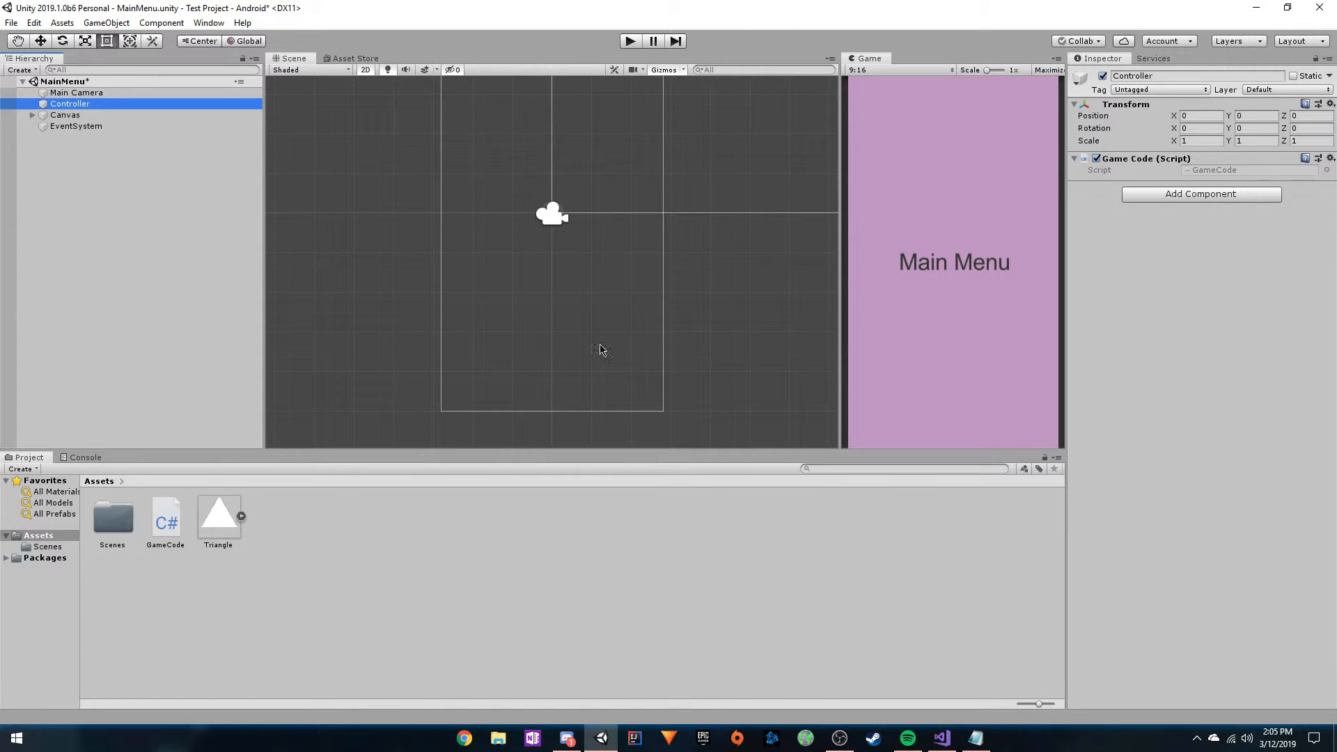
mouse_move(699, 318)
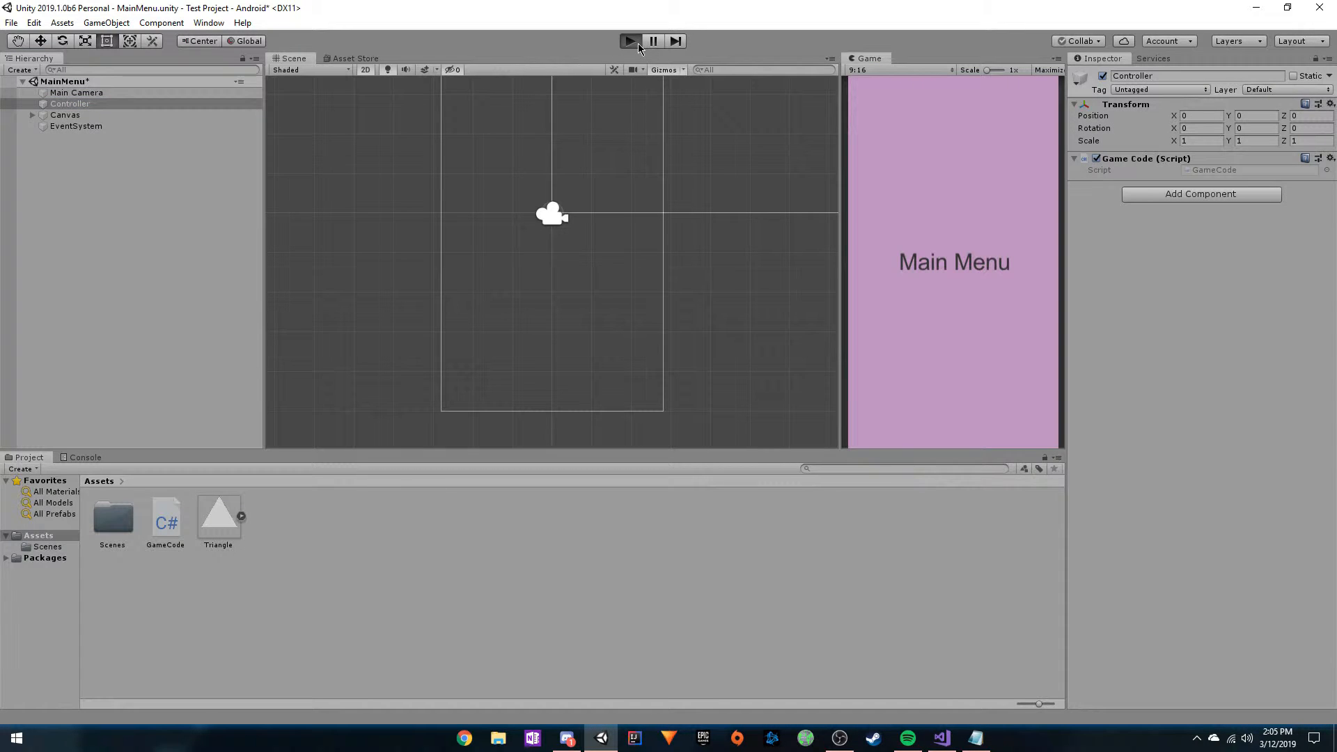
click(629, 41)
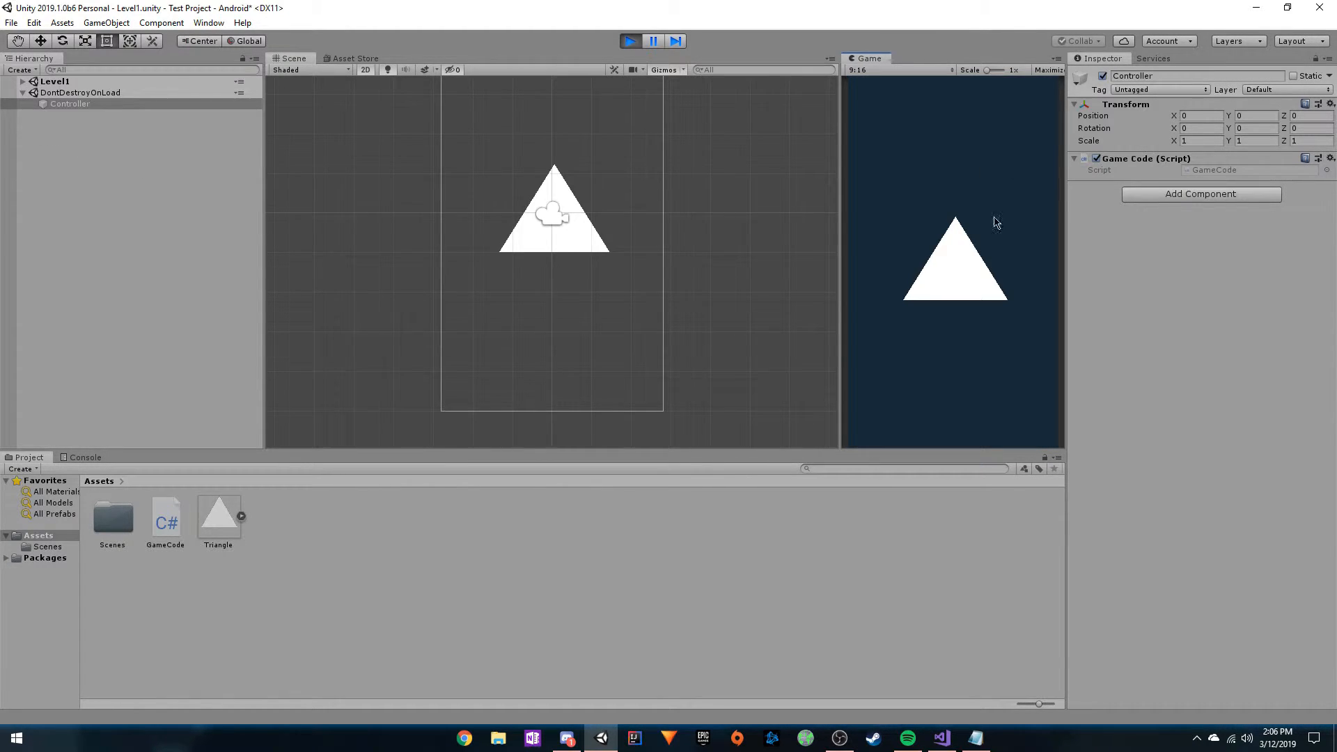
click(55, 81)
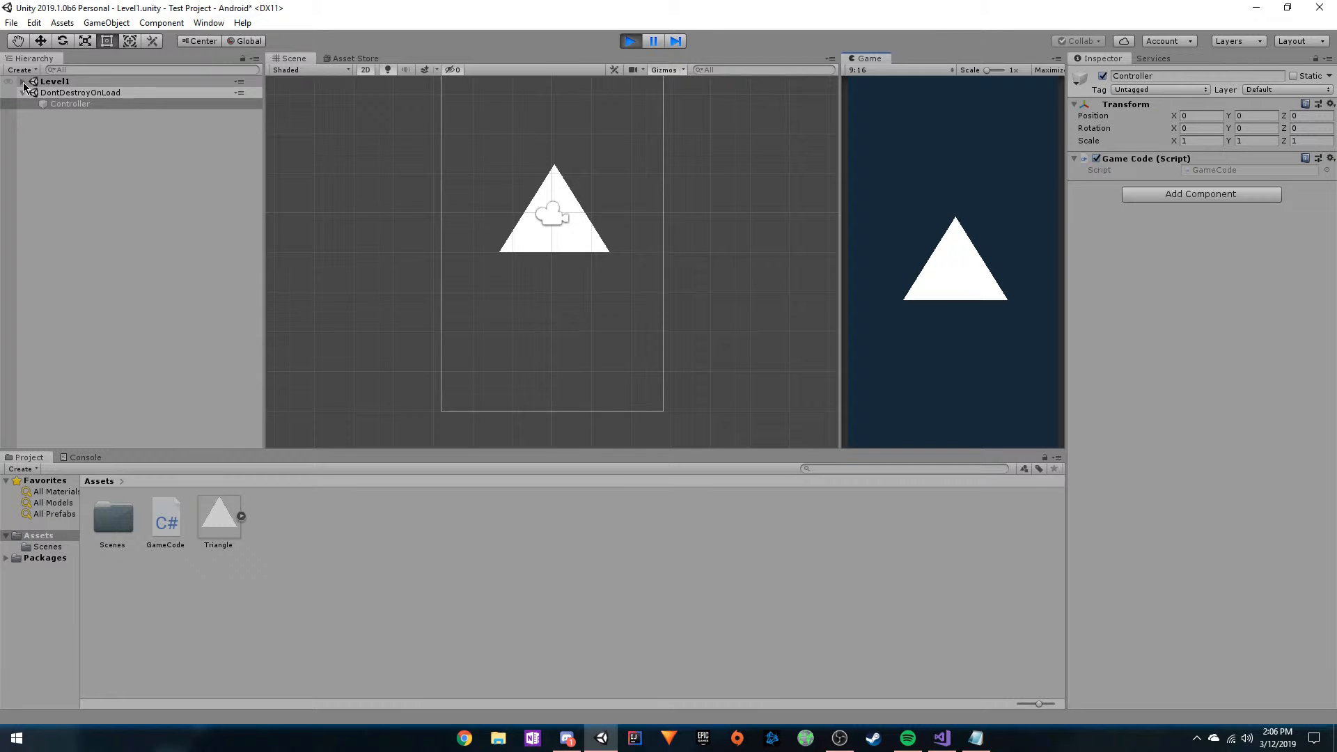
click(20, 80)
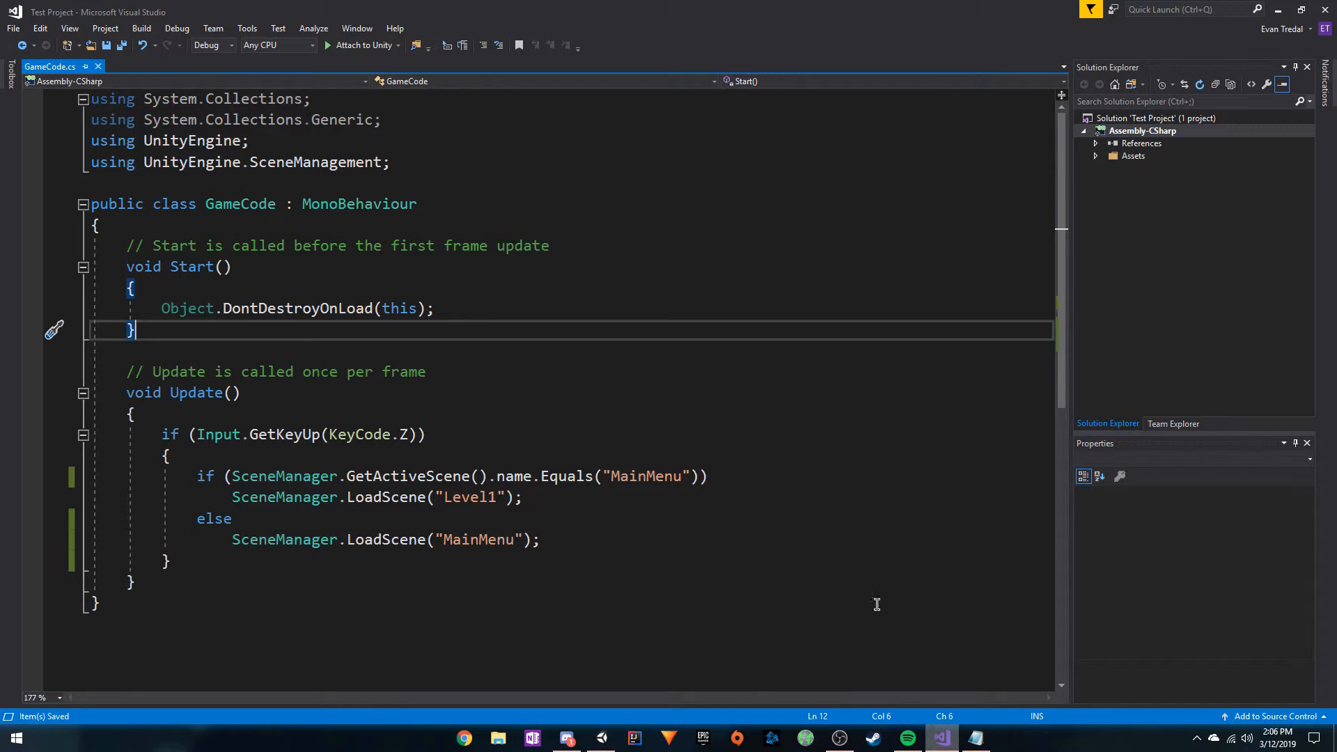
mouse_move(694, 449)
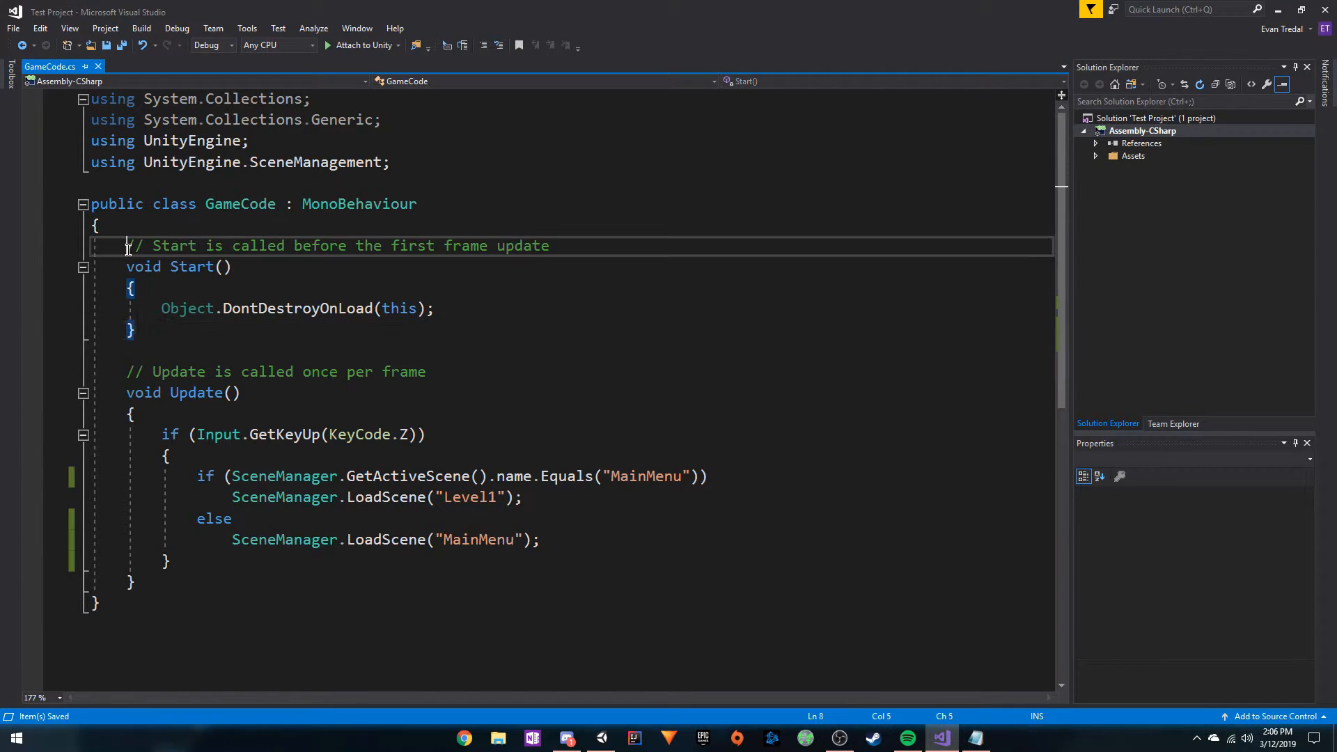
Declare 'public static GameCode instance;' at the top of the GameCode class.
key(enter)
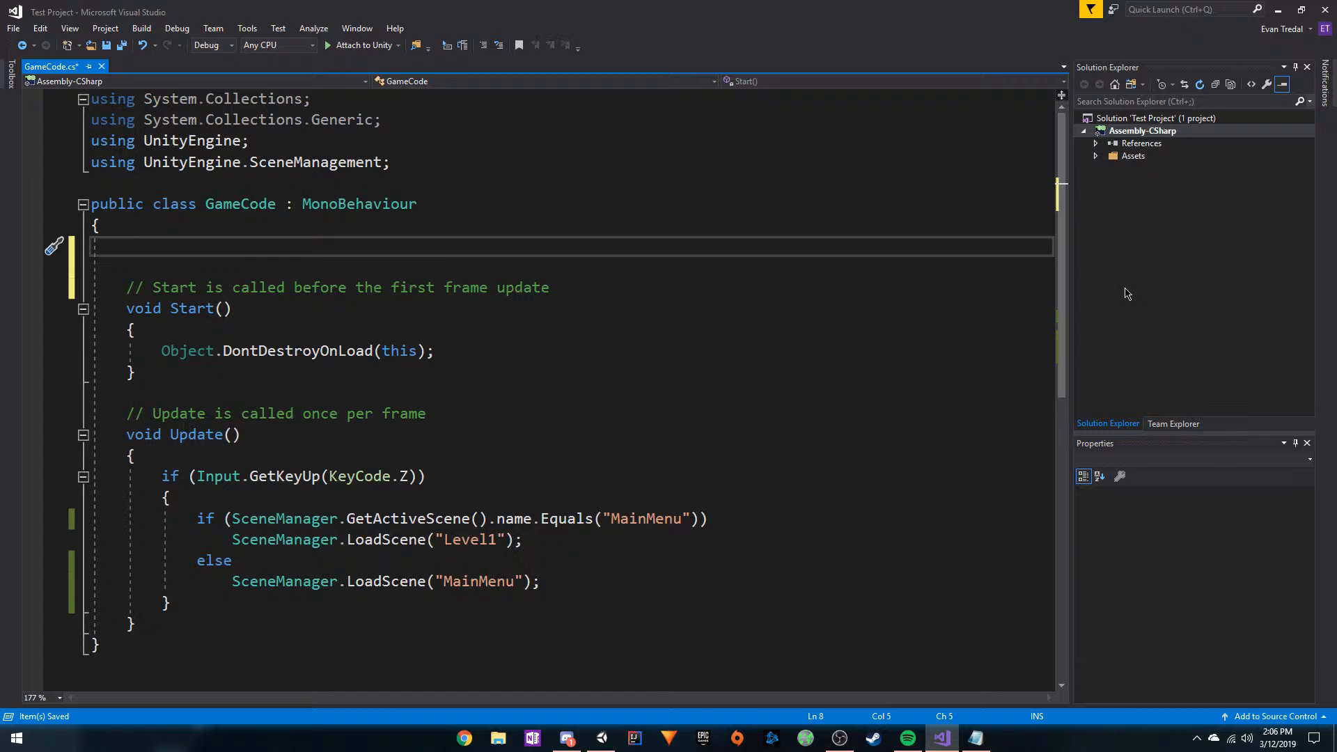
text(public static)
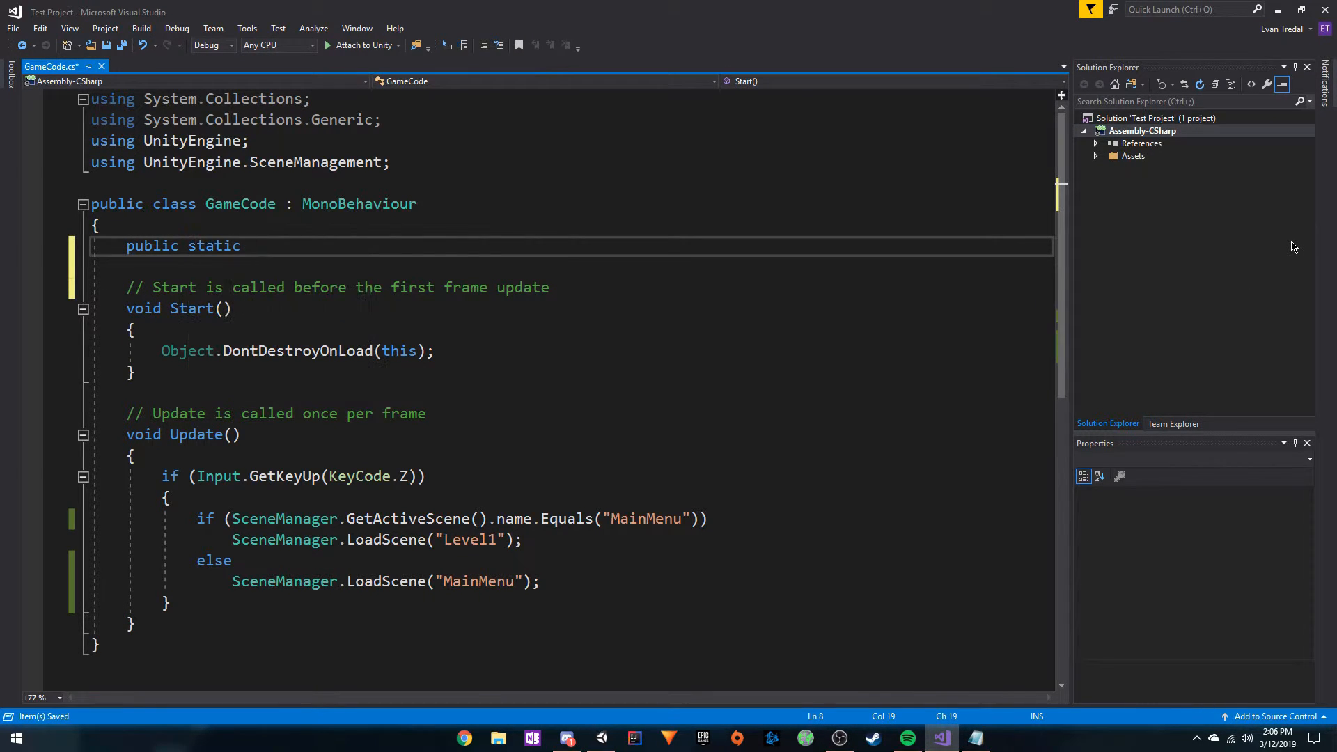
text(Ga)
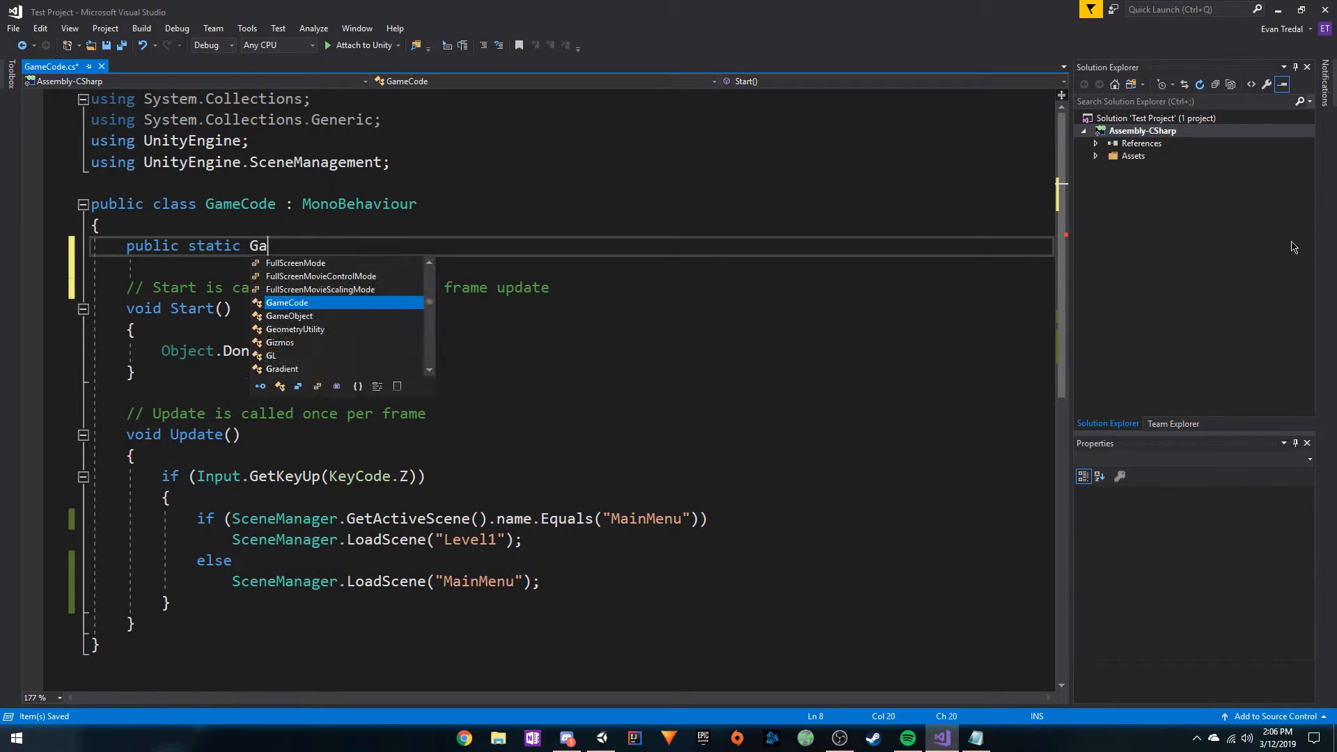
text(meCode instance;)
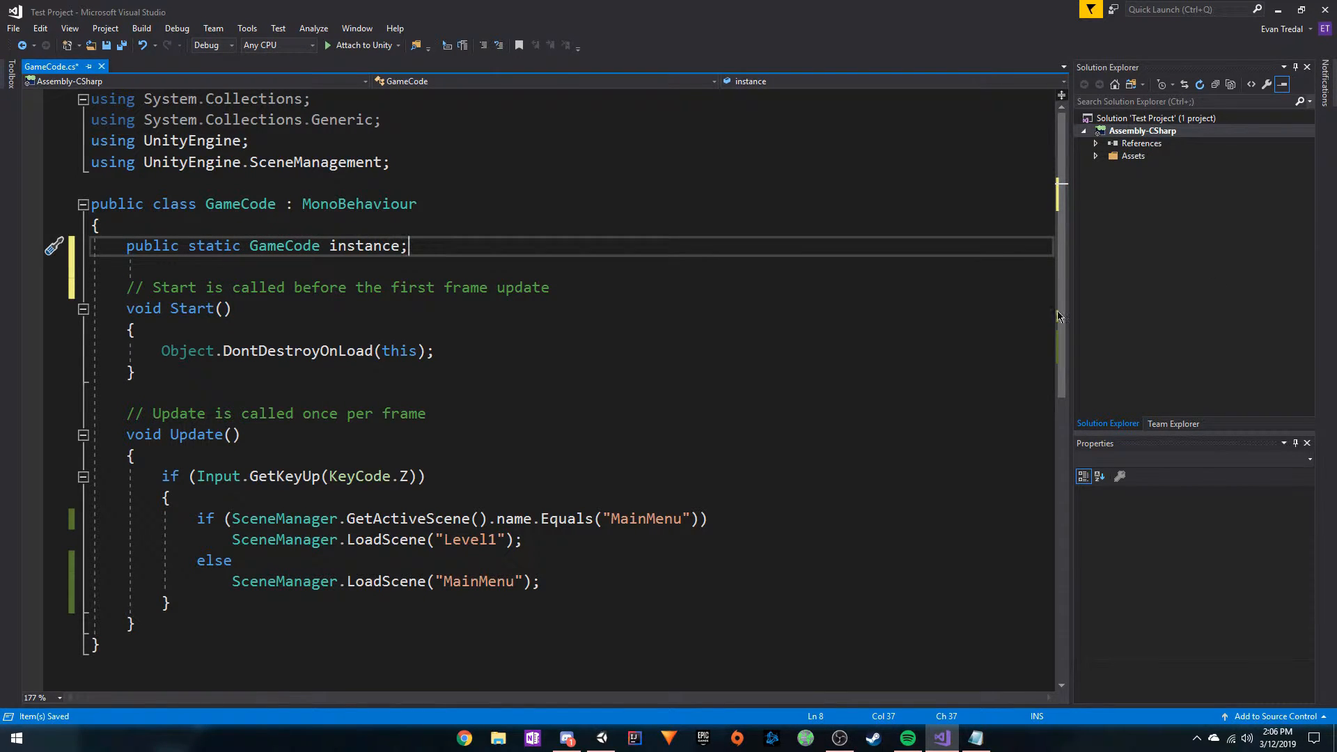
mouse_move(240, 204)
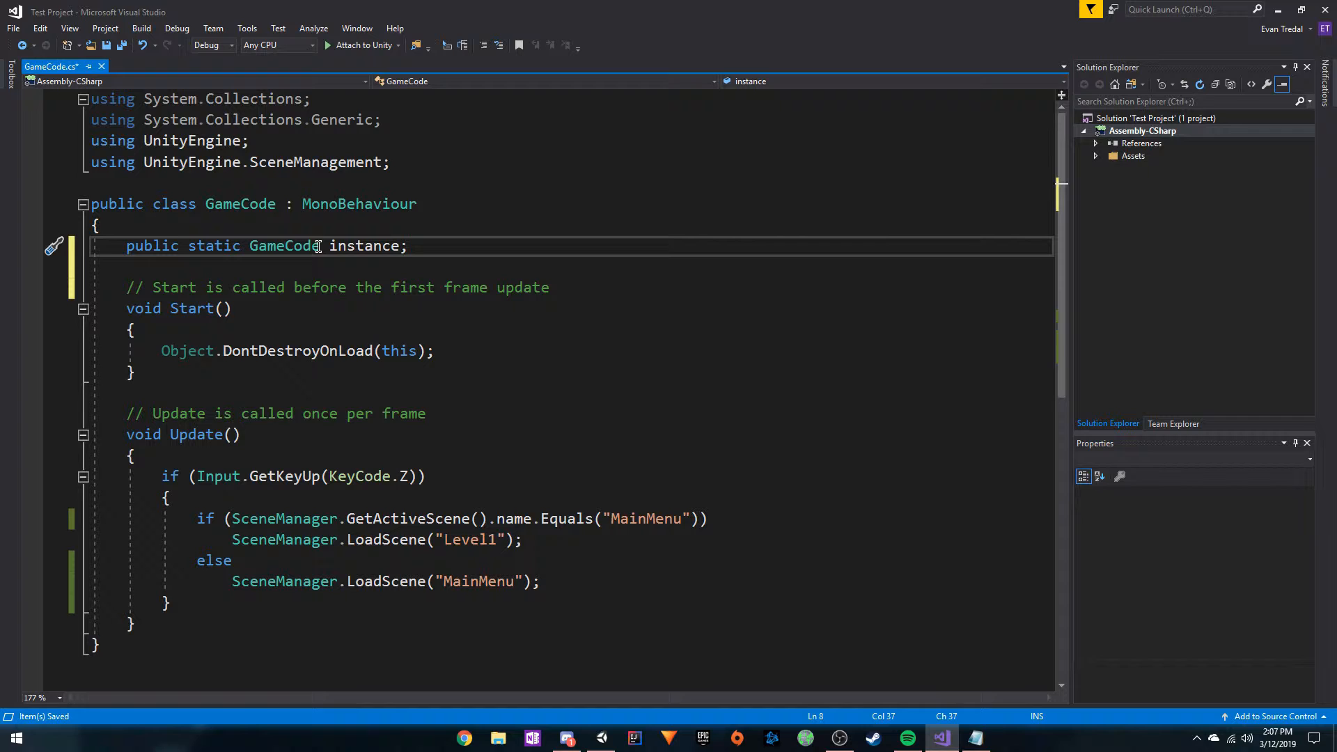
double_click(213, 246)
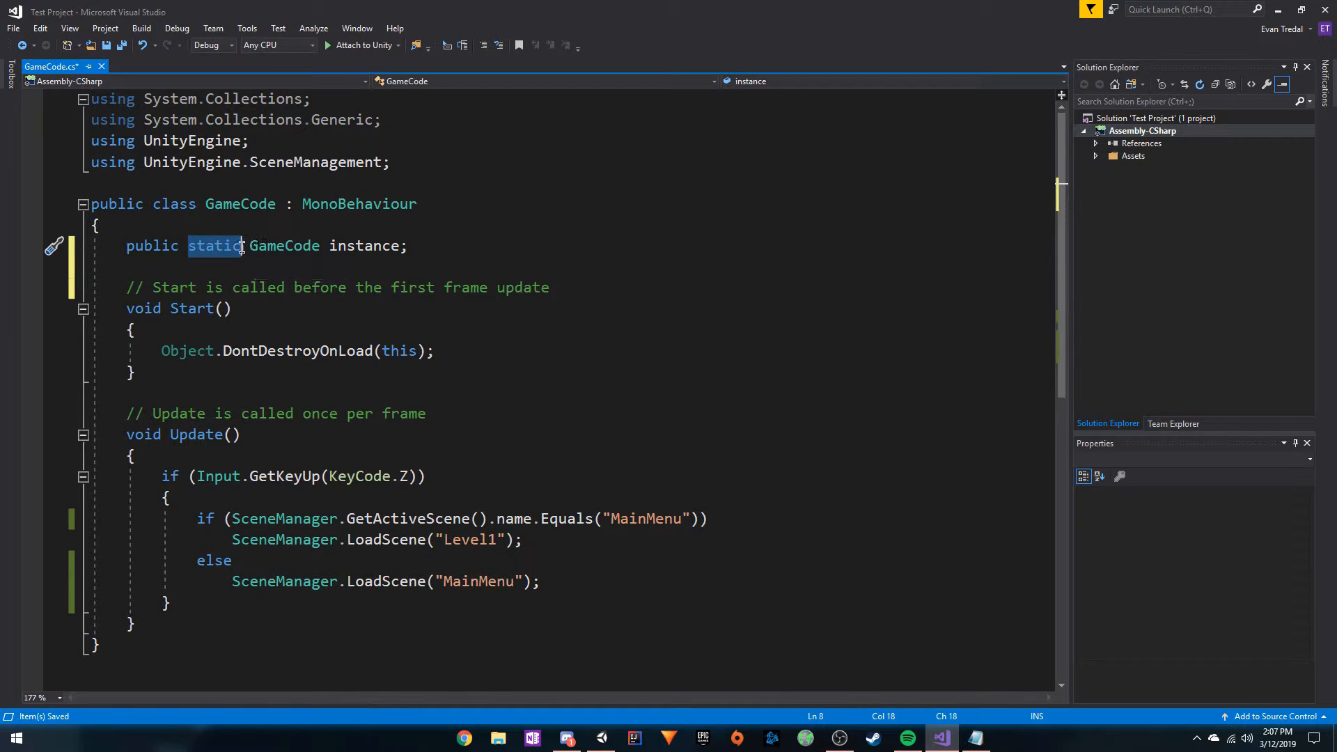
mouse_move(217, 251)
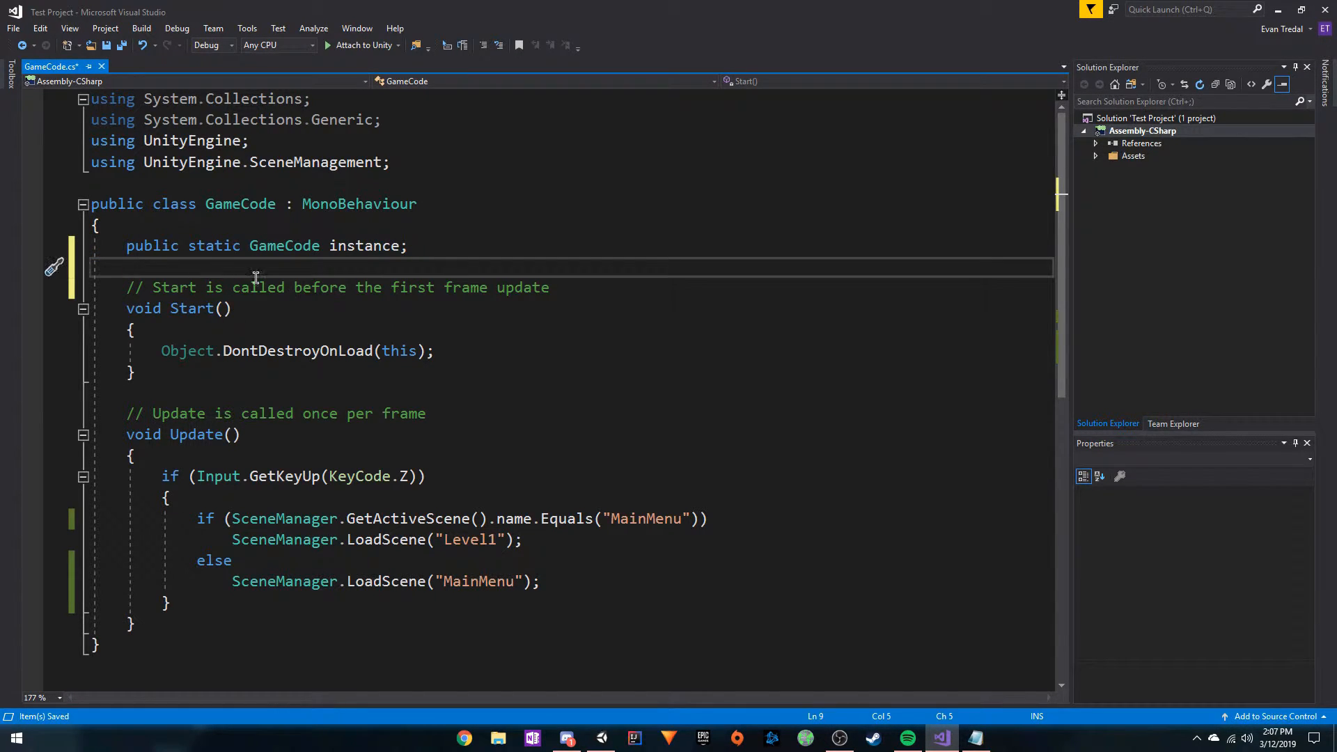
Write a private void Awake() method holding an empty if (instance == null) block.
key(enter)
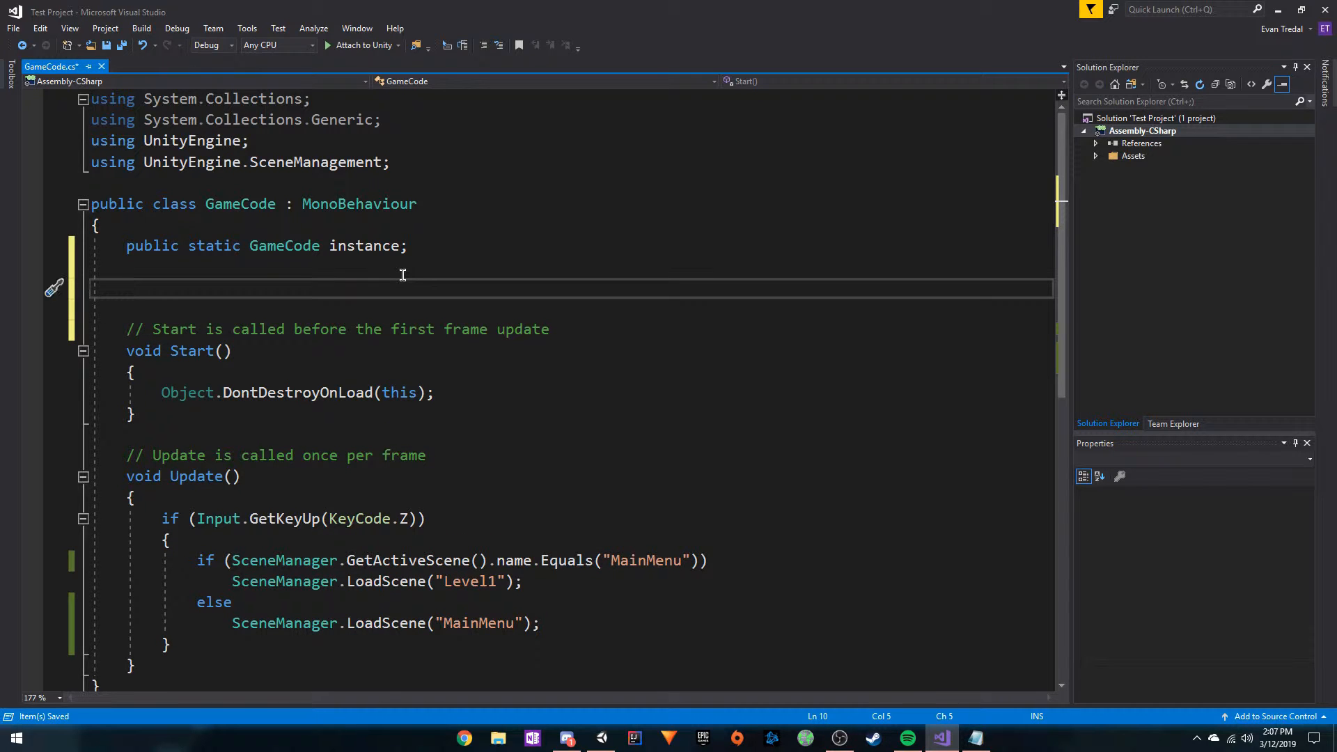
text(void Awake()
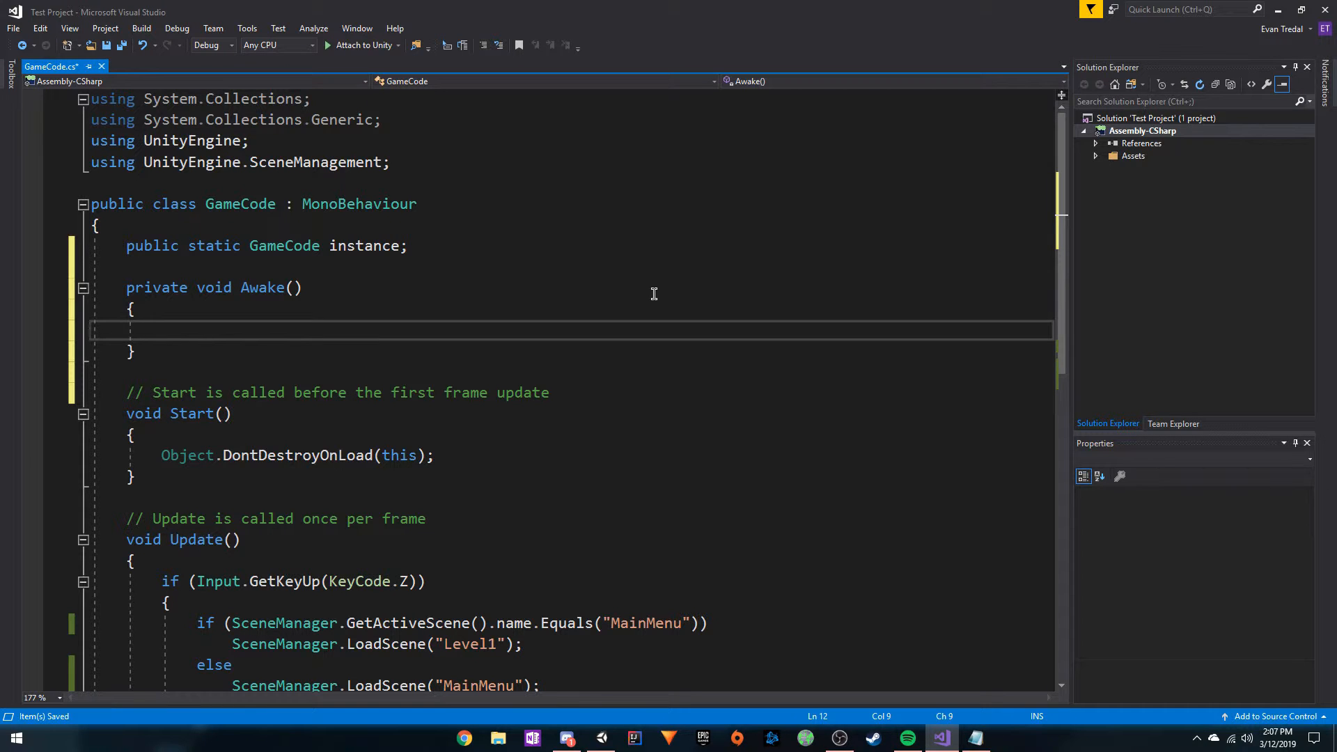
text(if (instance))
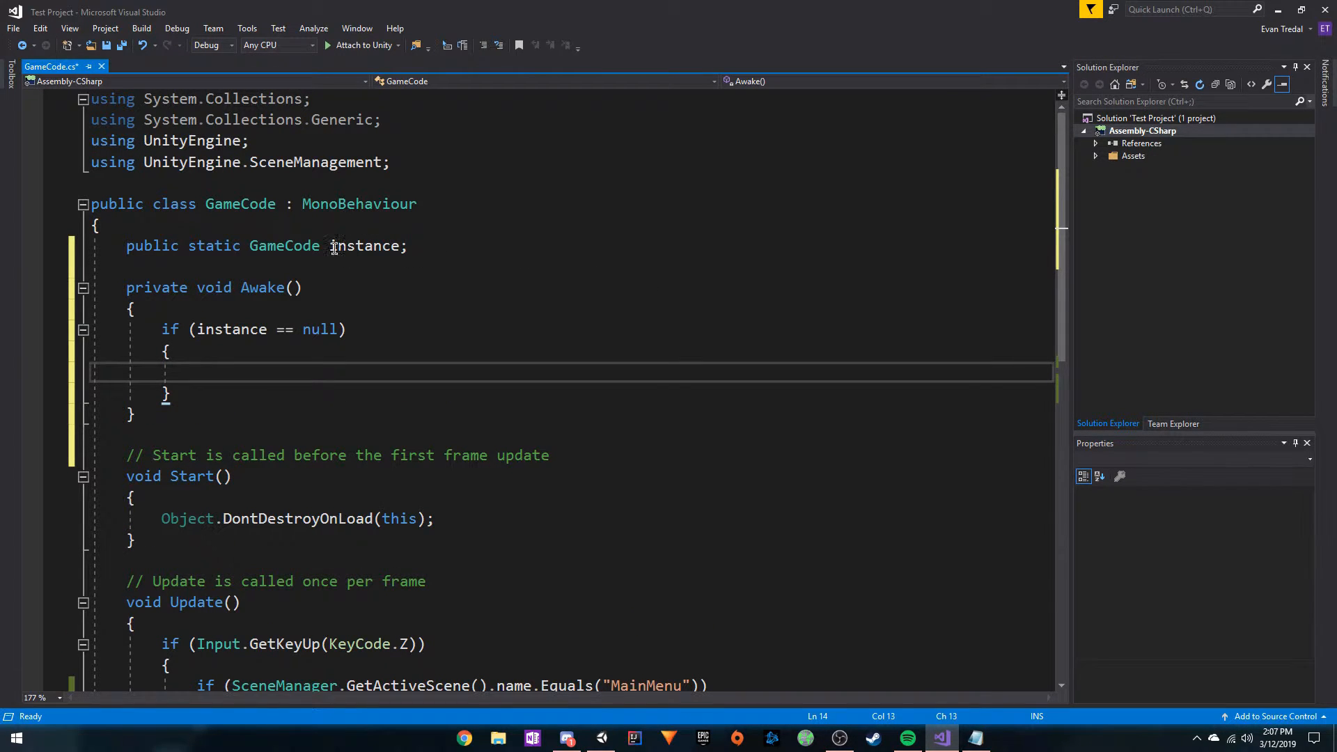
mouse_move(367, 245)
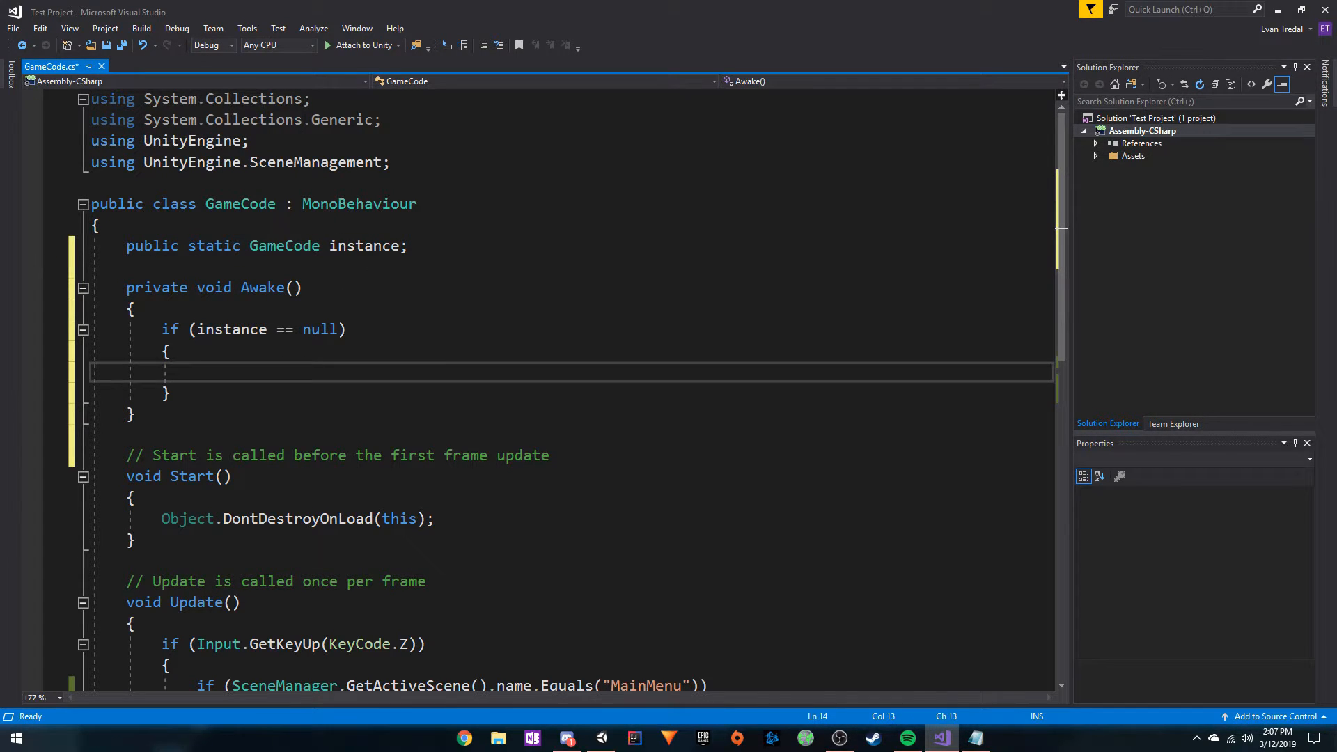
In Awake's if block, assign instance = this and call DontDestroyOnLoad(this), then remove Start.
text(instance = this;)
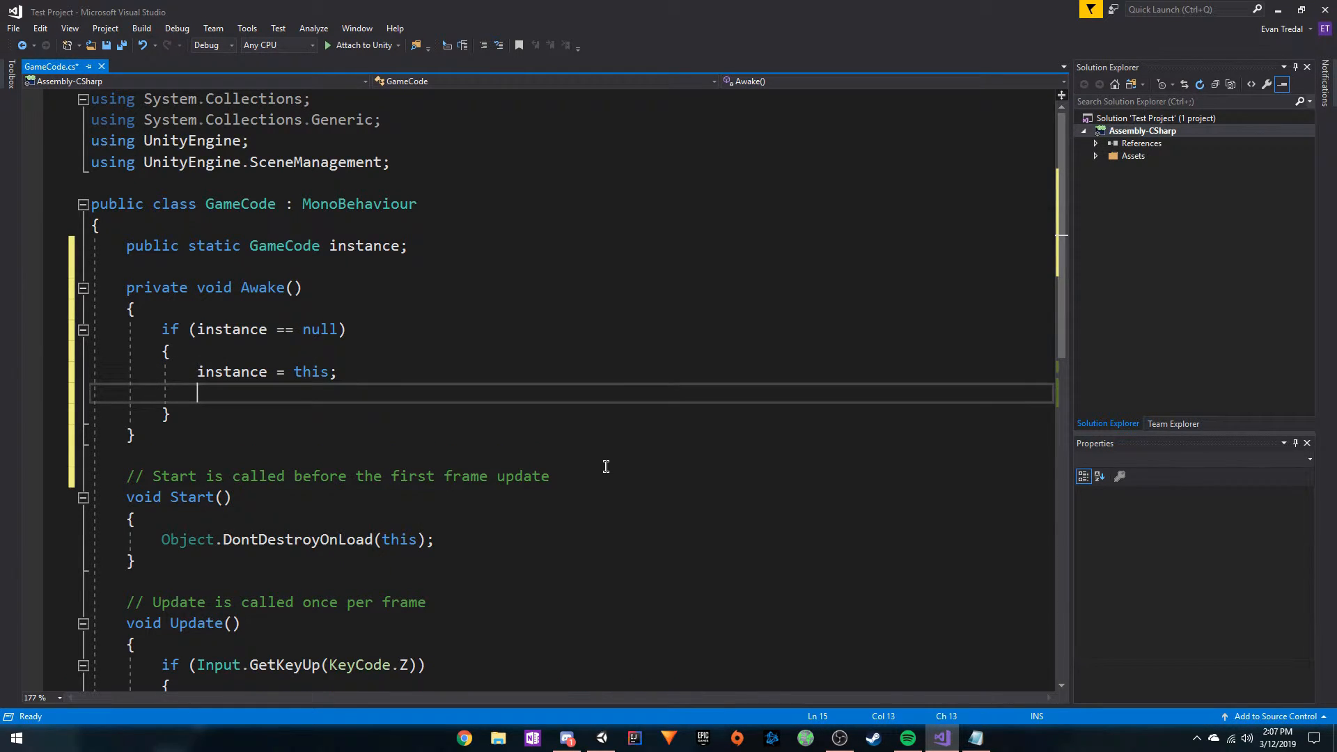
text(D)
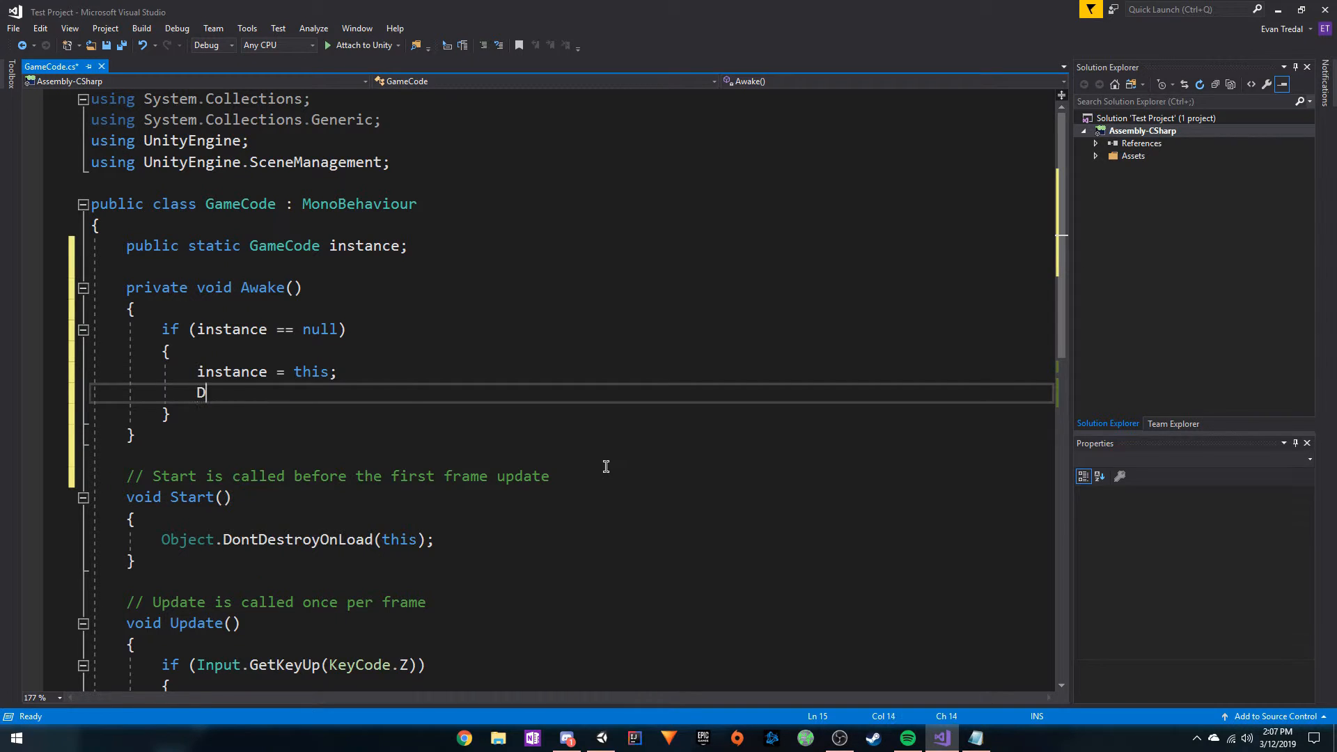
text(ontDestroyOnLoad(t)
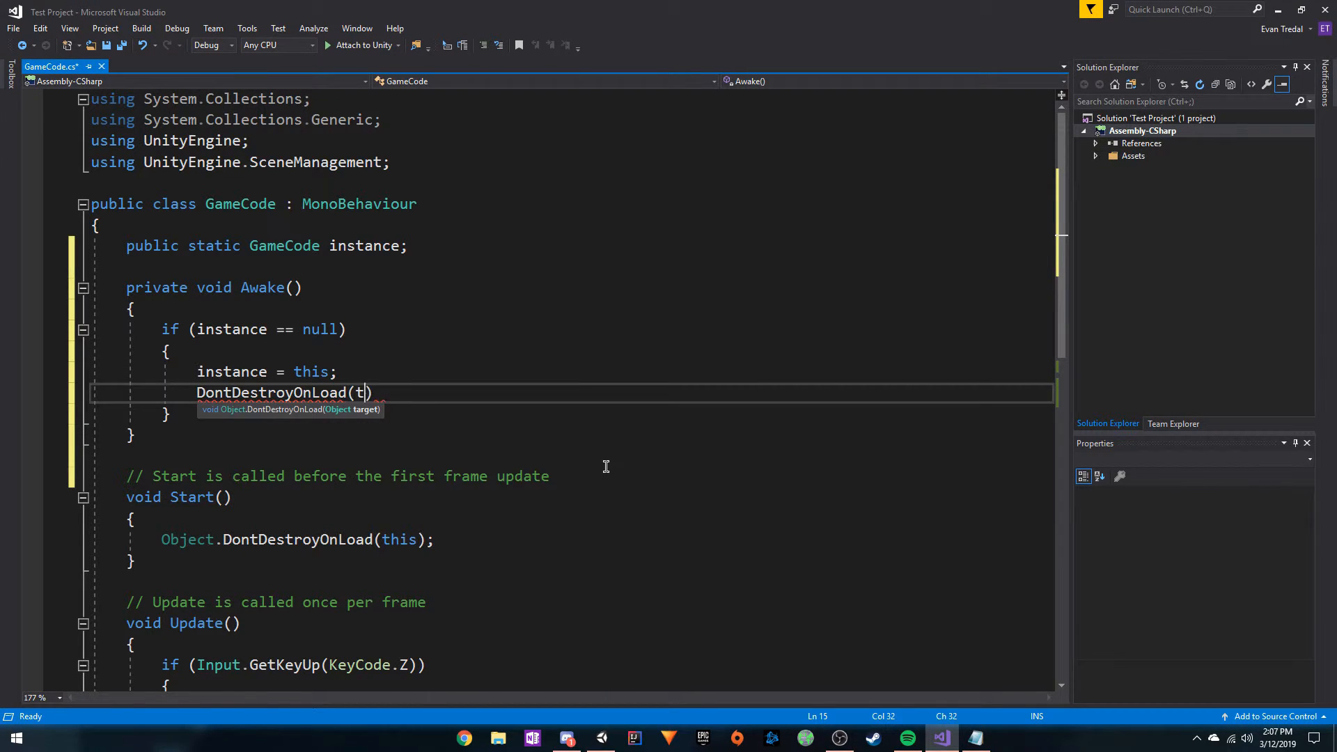
text(his)
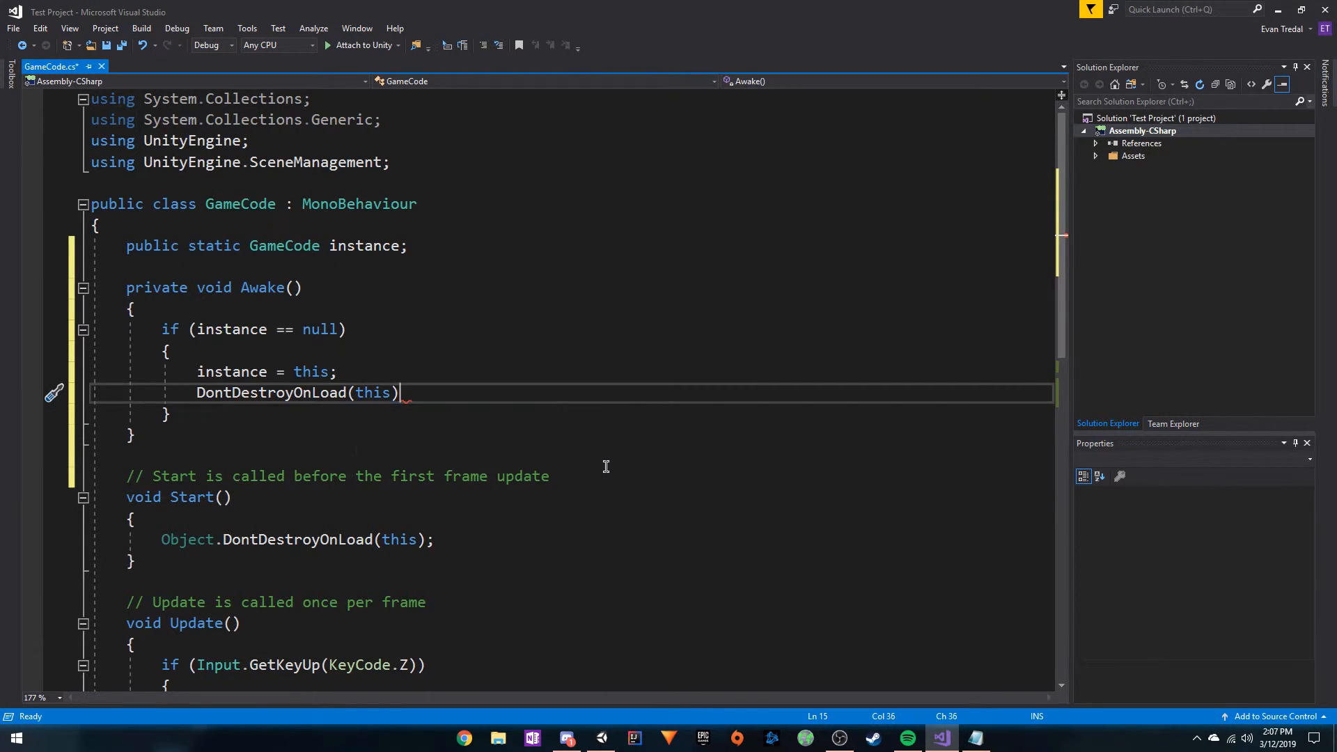
text(;)
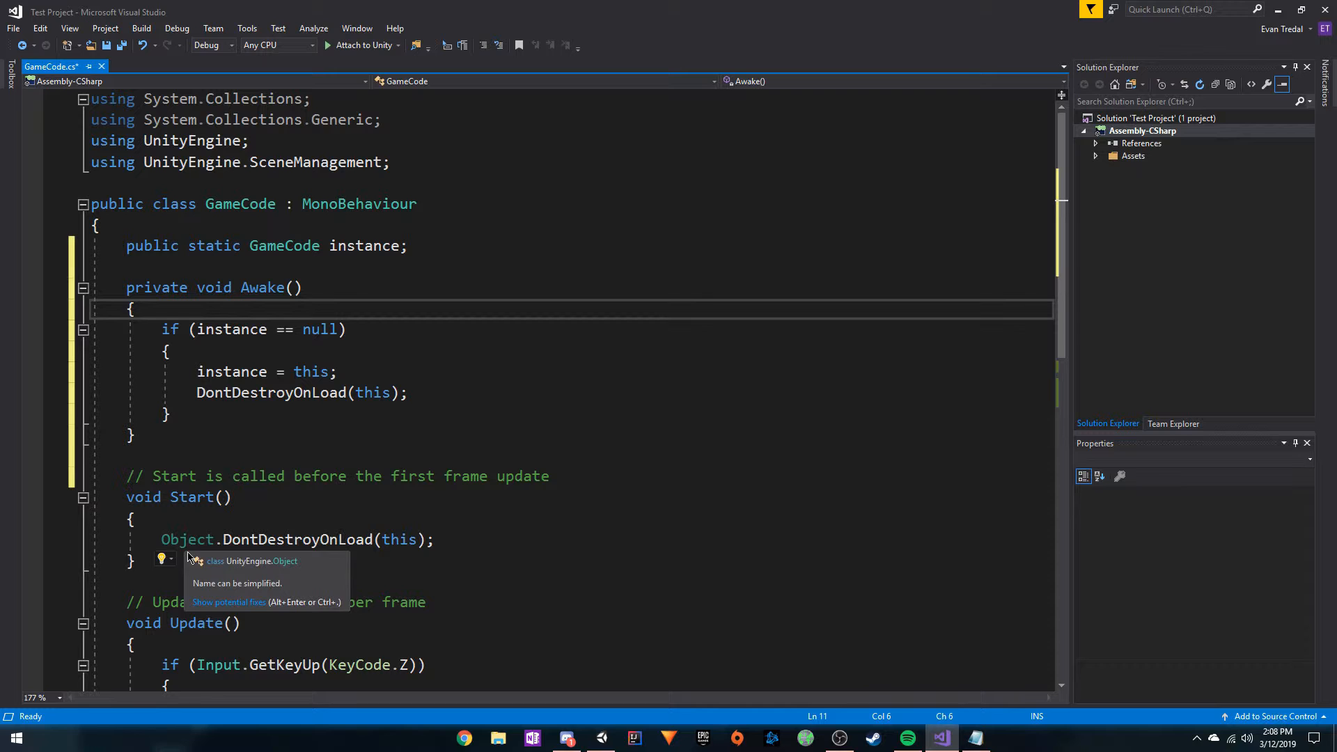
drag(133, 436, 136, 562)
text( else if)
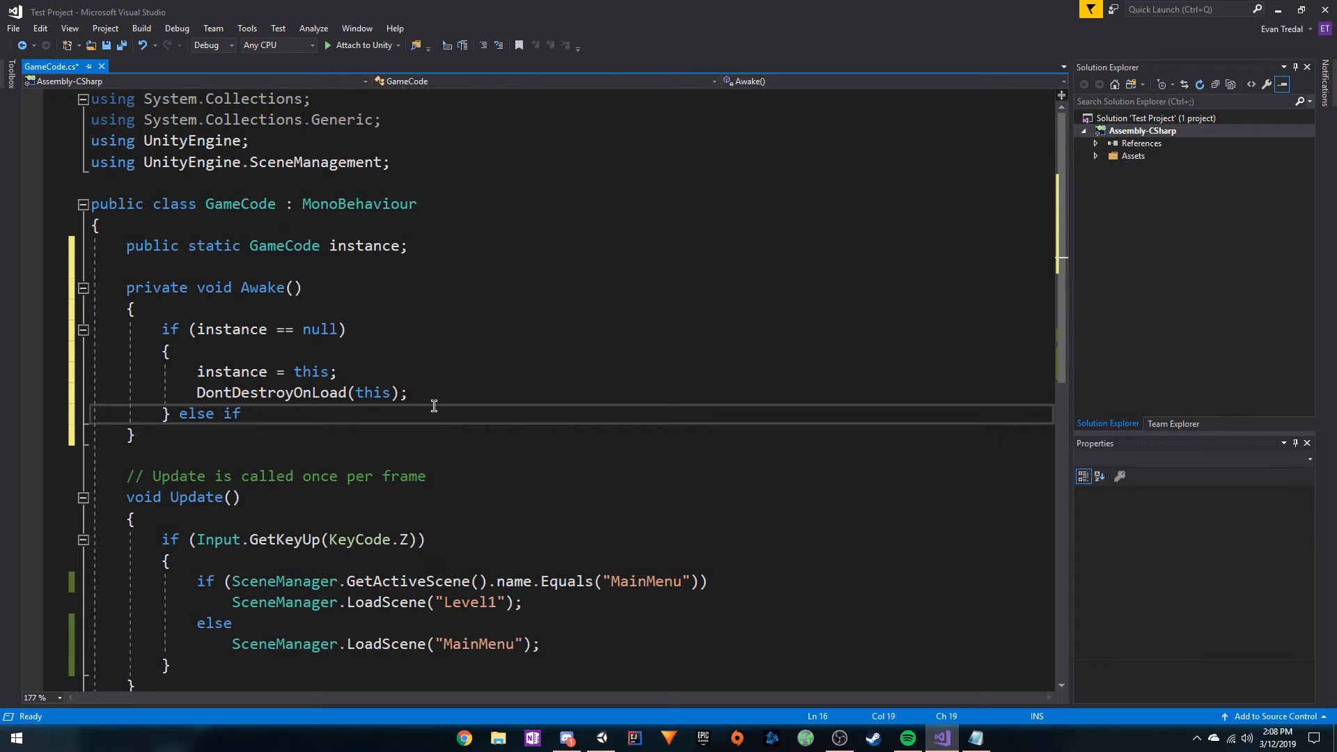
Finish the else if (instance != null) branch with Destroy(this);.
text((instance ))
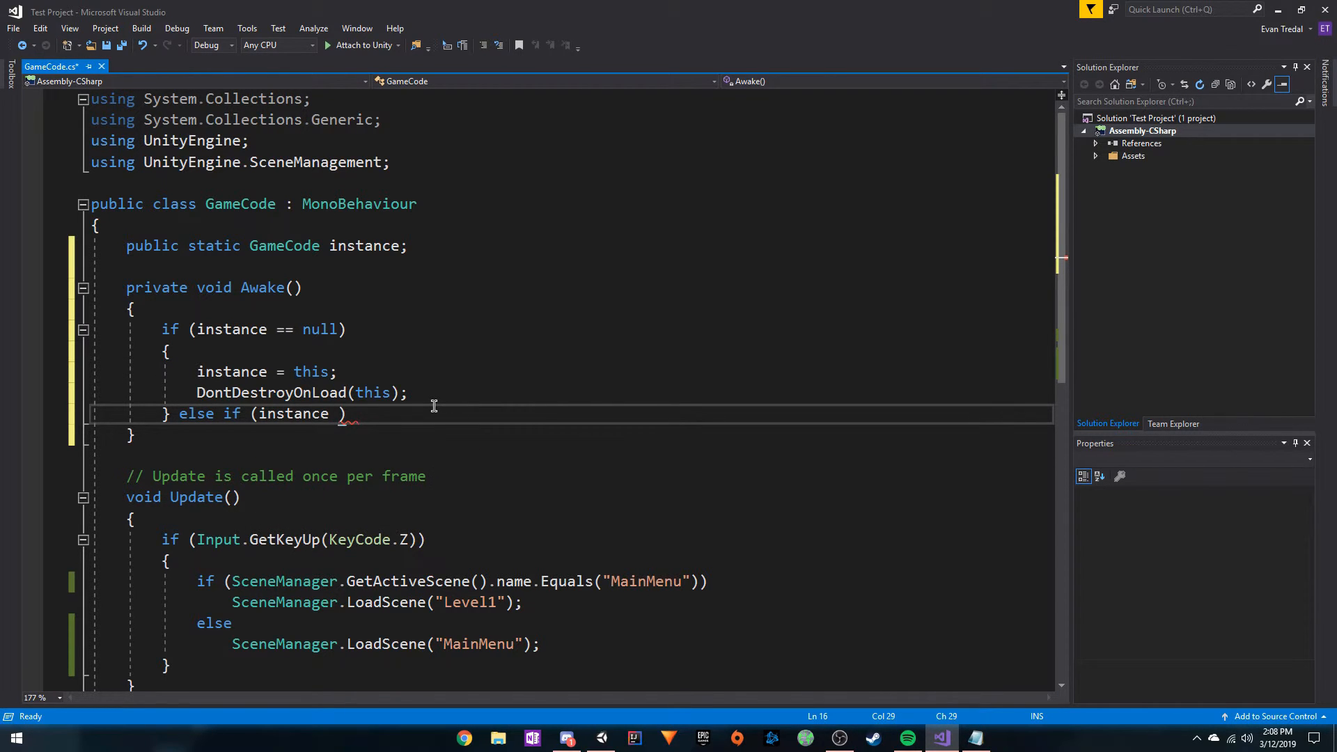
text(!= null)
text(D)
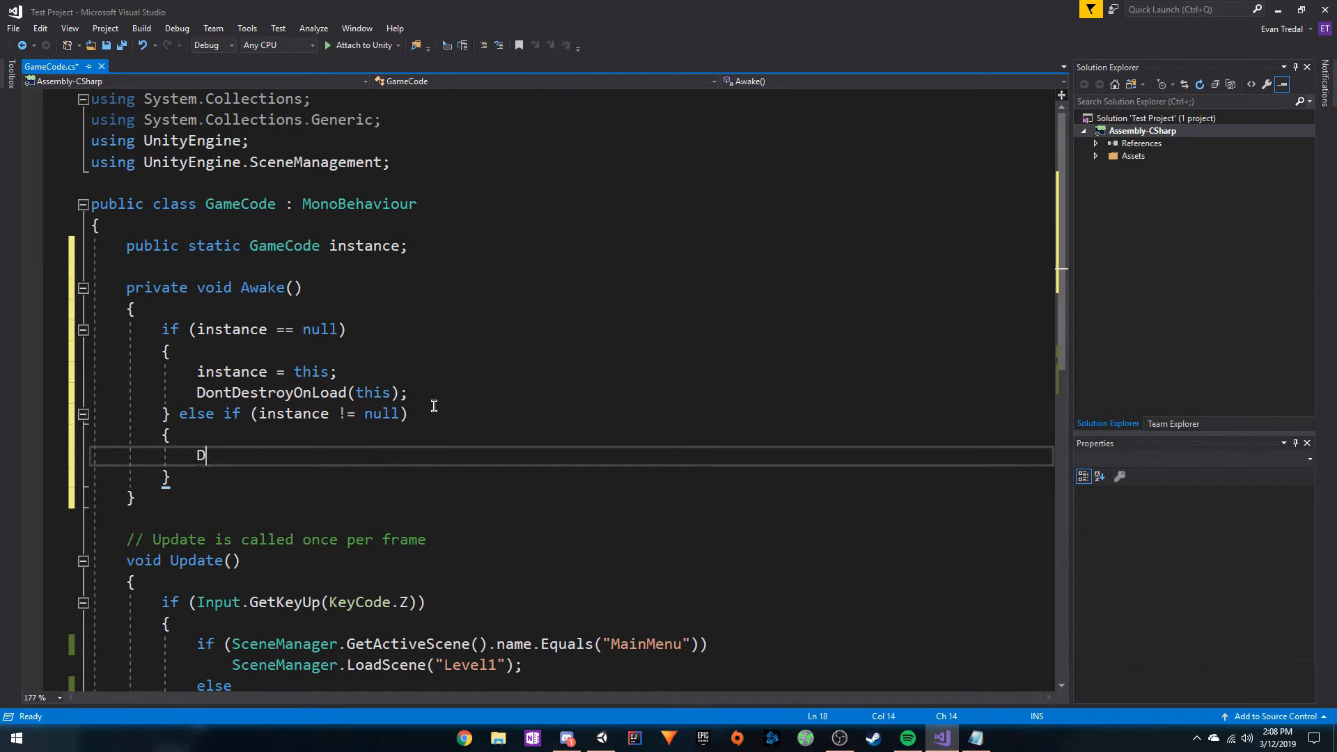
text(estroy())
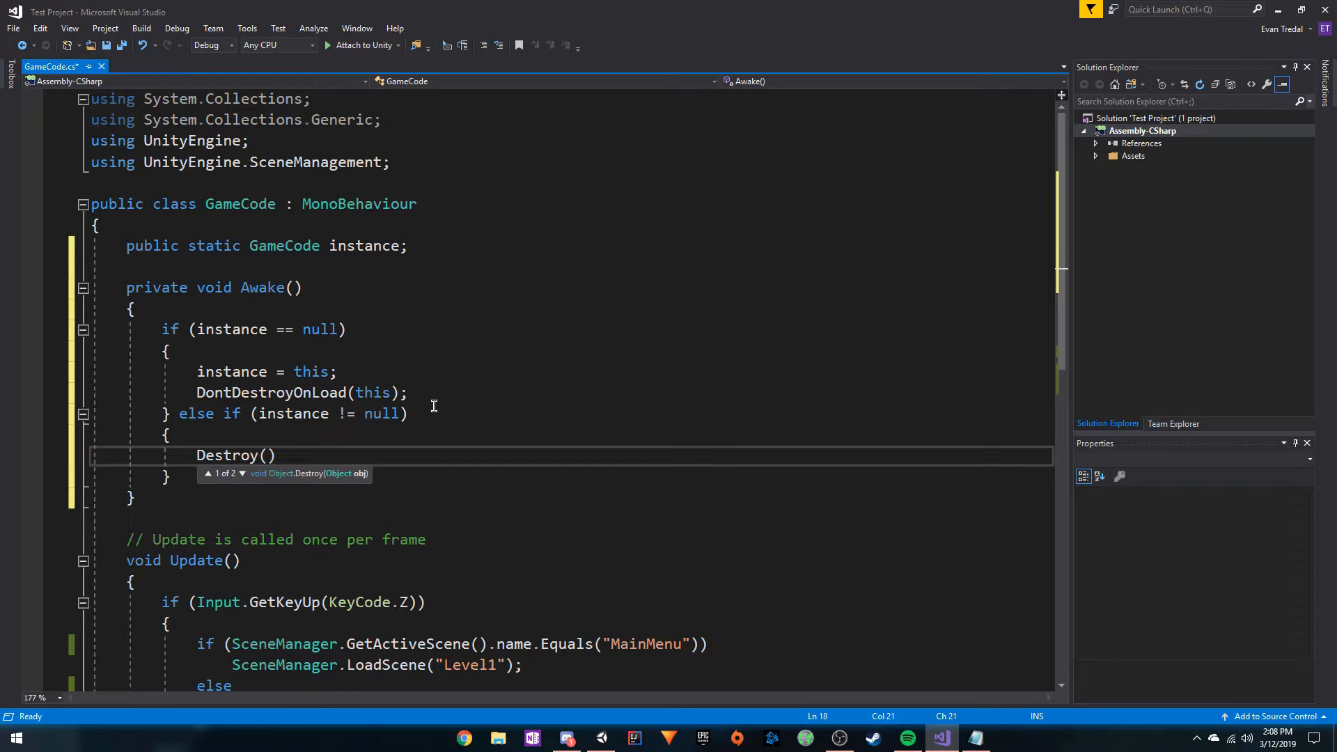
text(th)
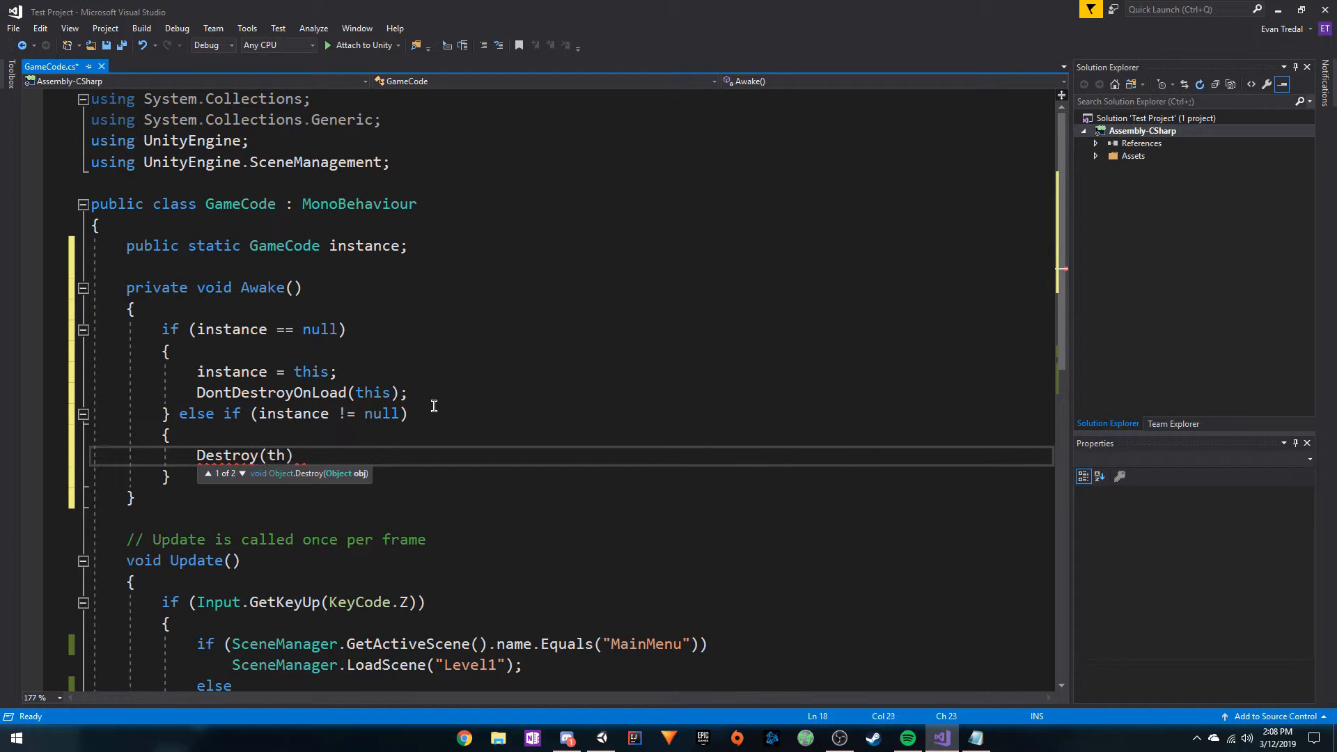
text(is);)
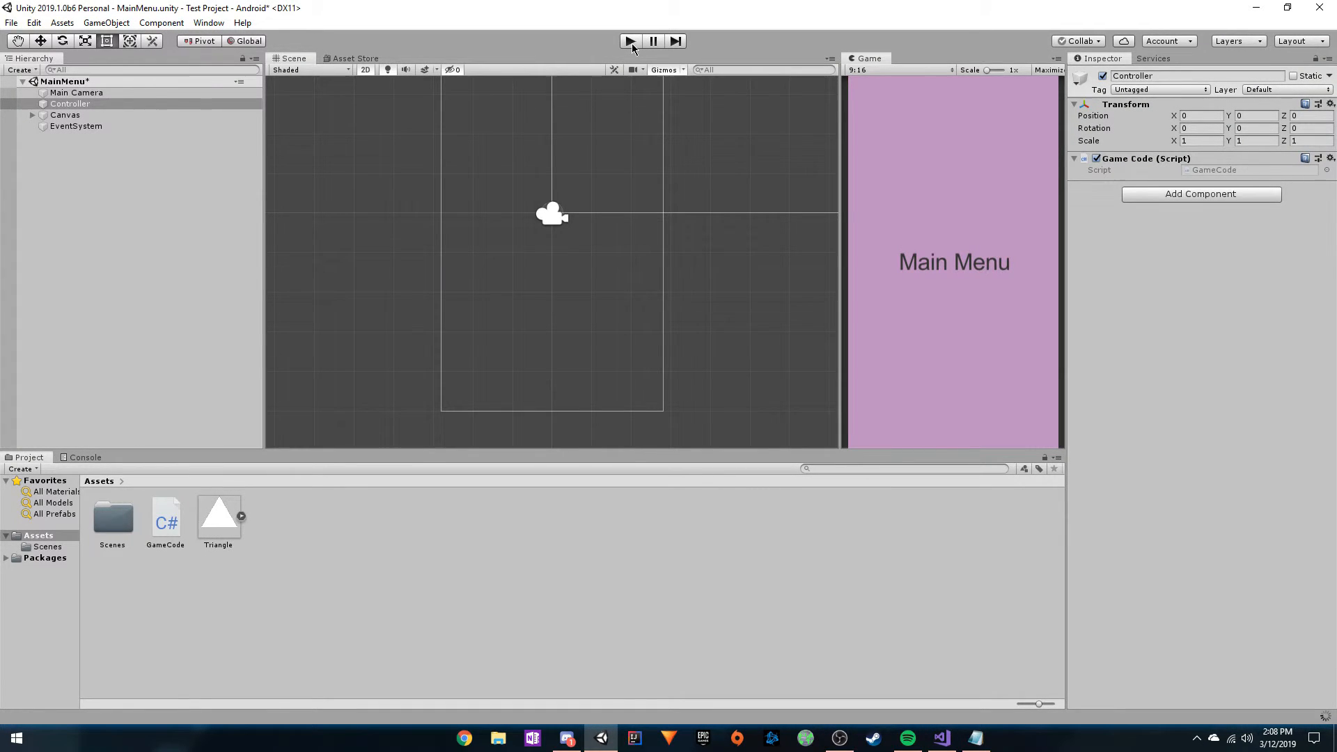
click(628, 41)
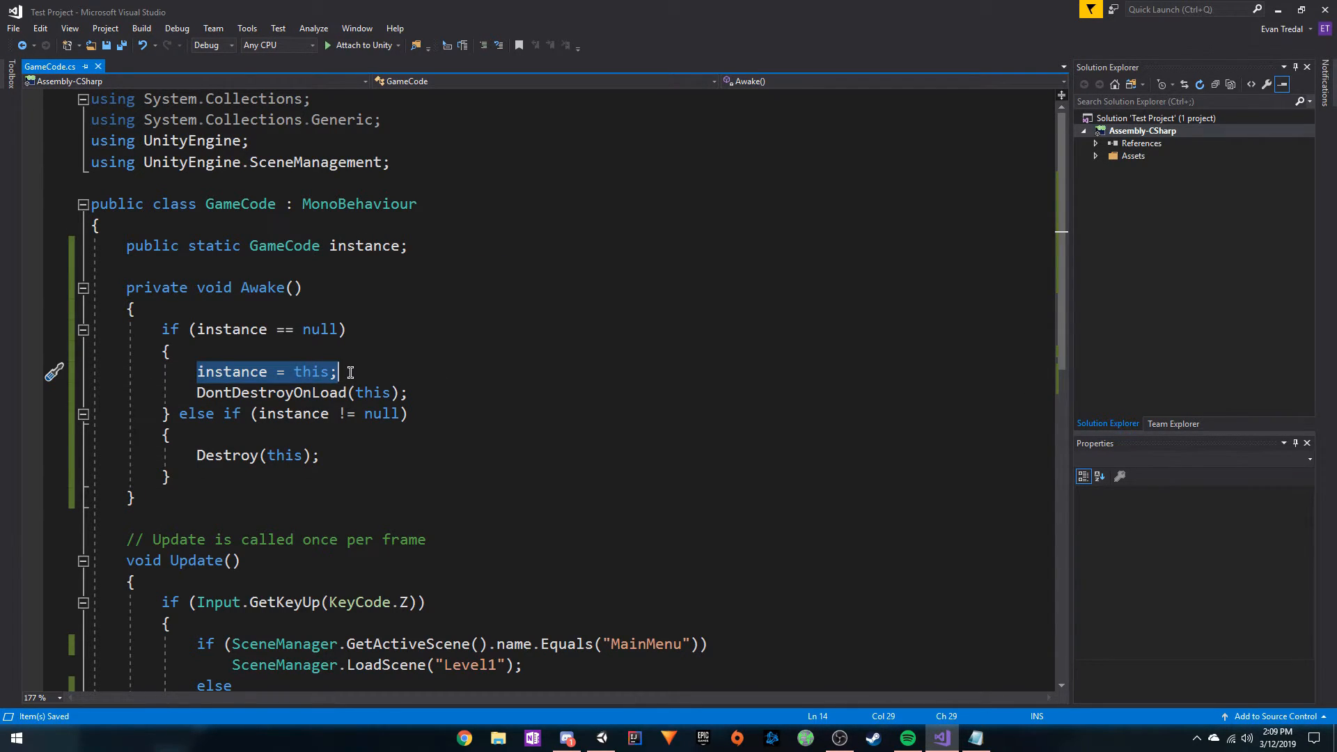
mouse_move(269, 206)
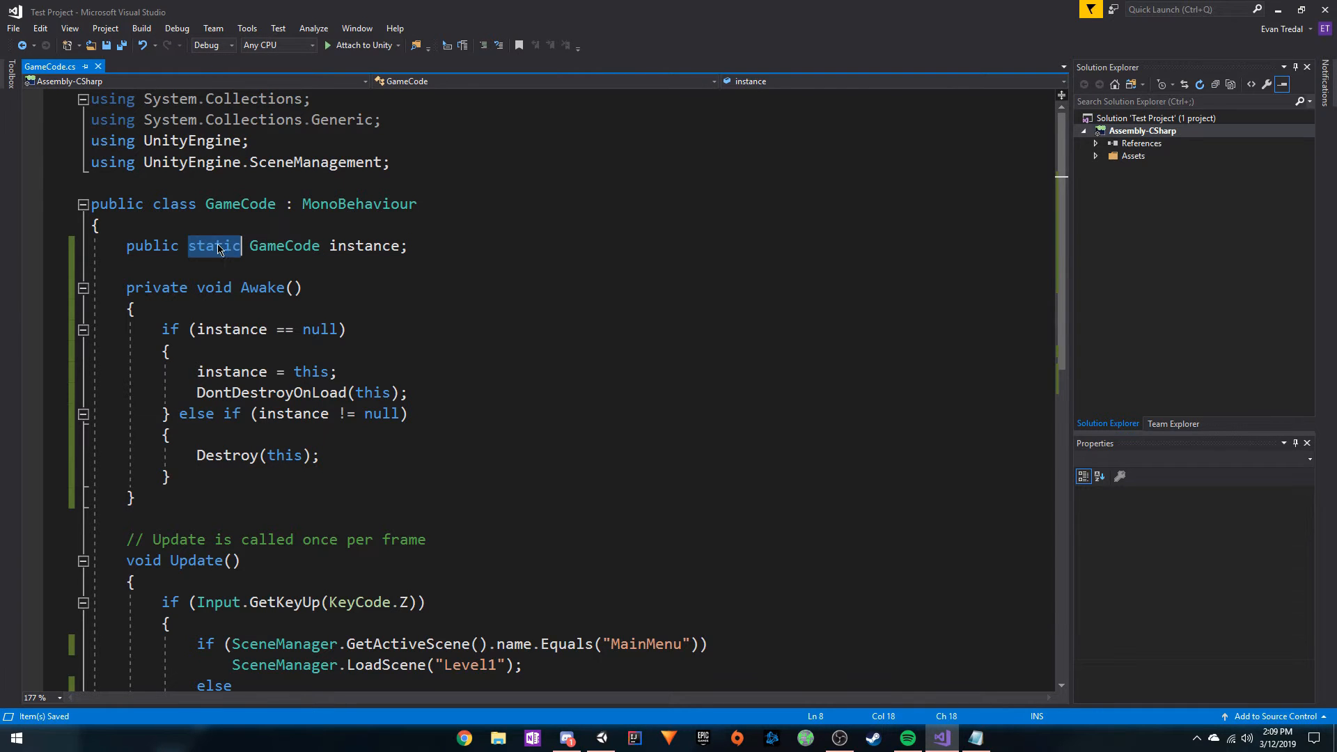
mouse_move(262, 287)
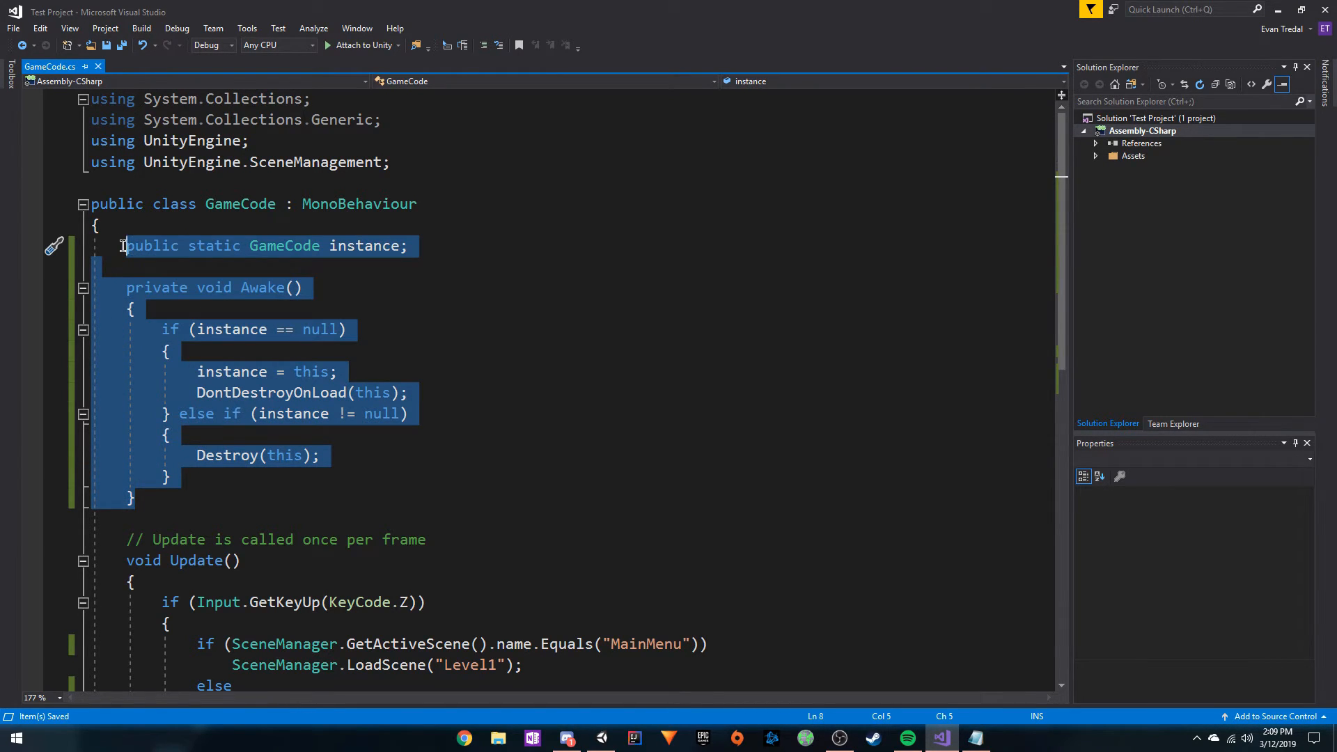
Scroll through the GameCode script's Awake singleton code.
scroll(down, 3)
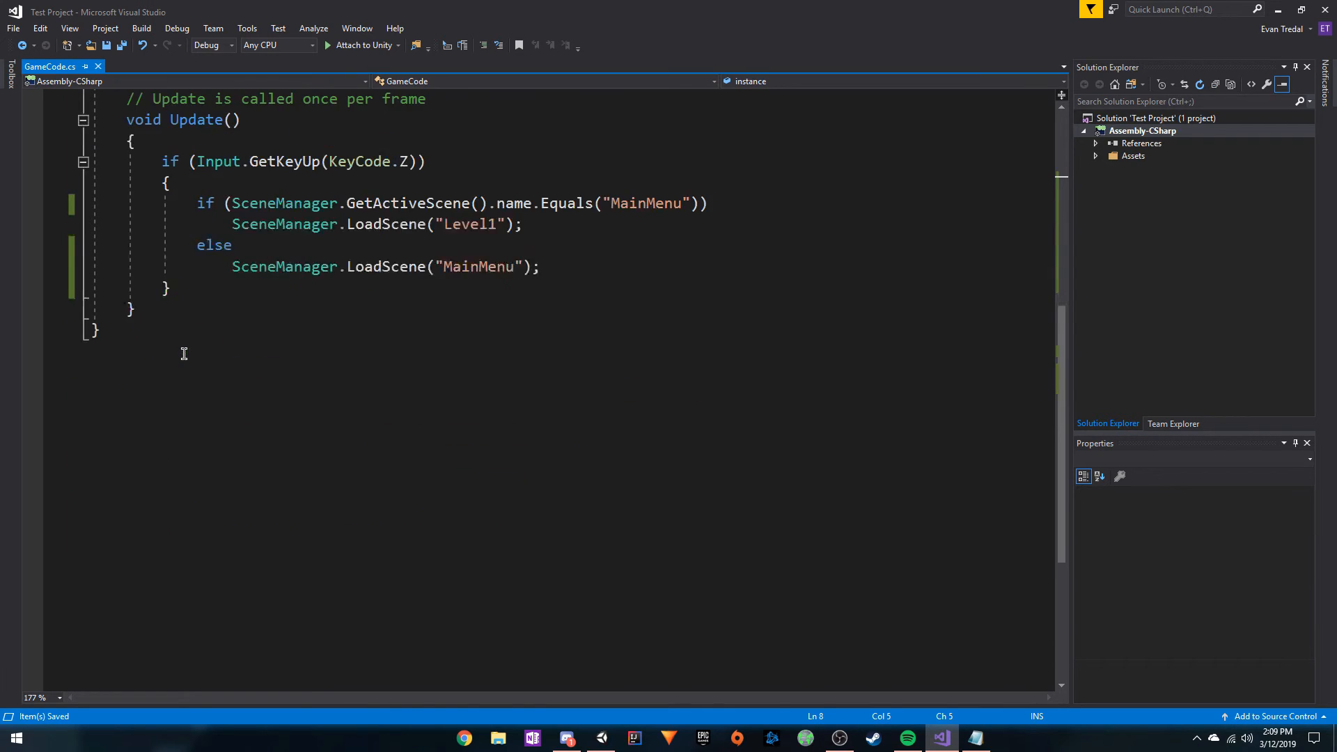
scroll(up, 3)
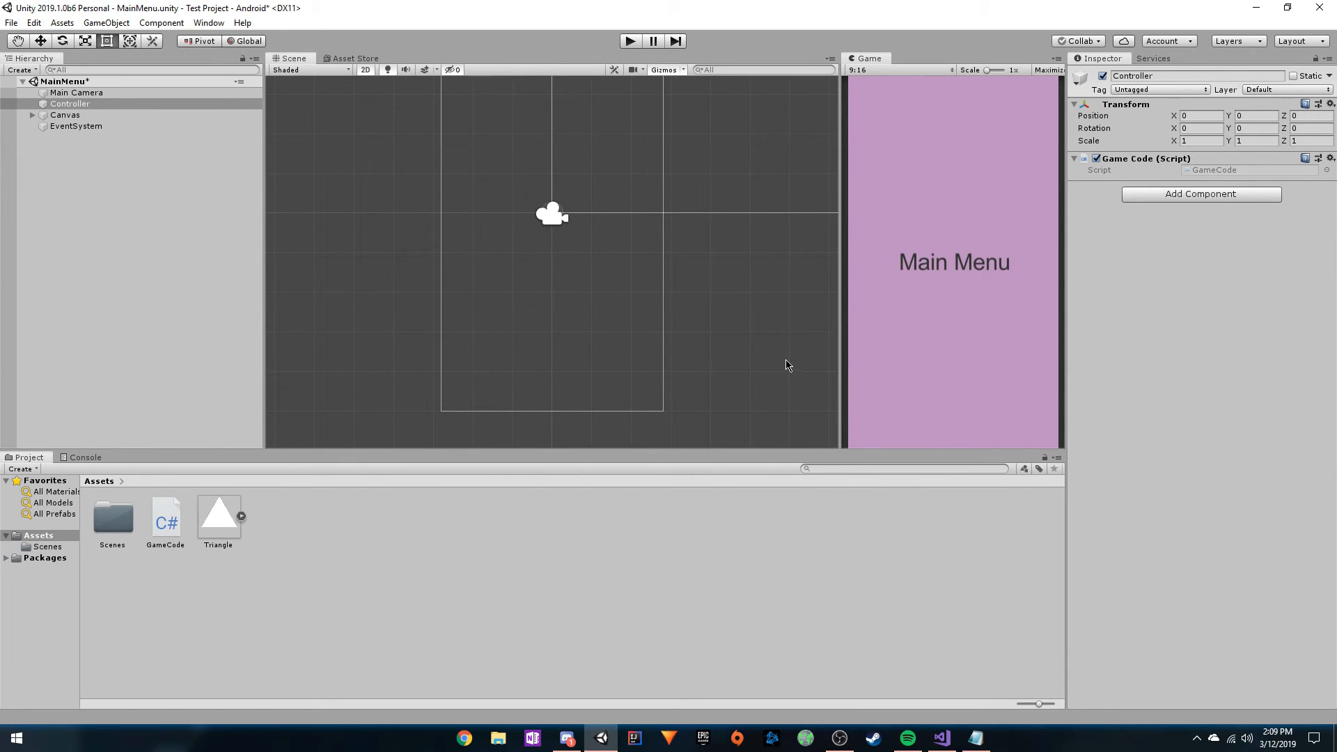
mouse_move(585, 277)
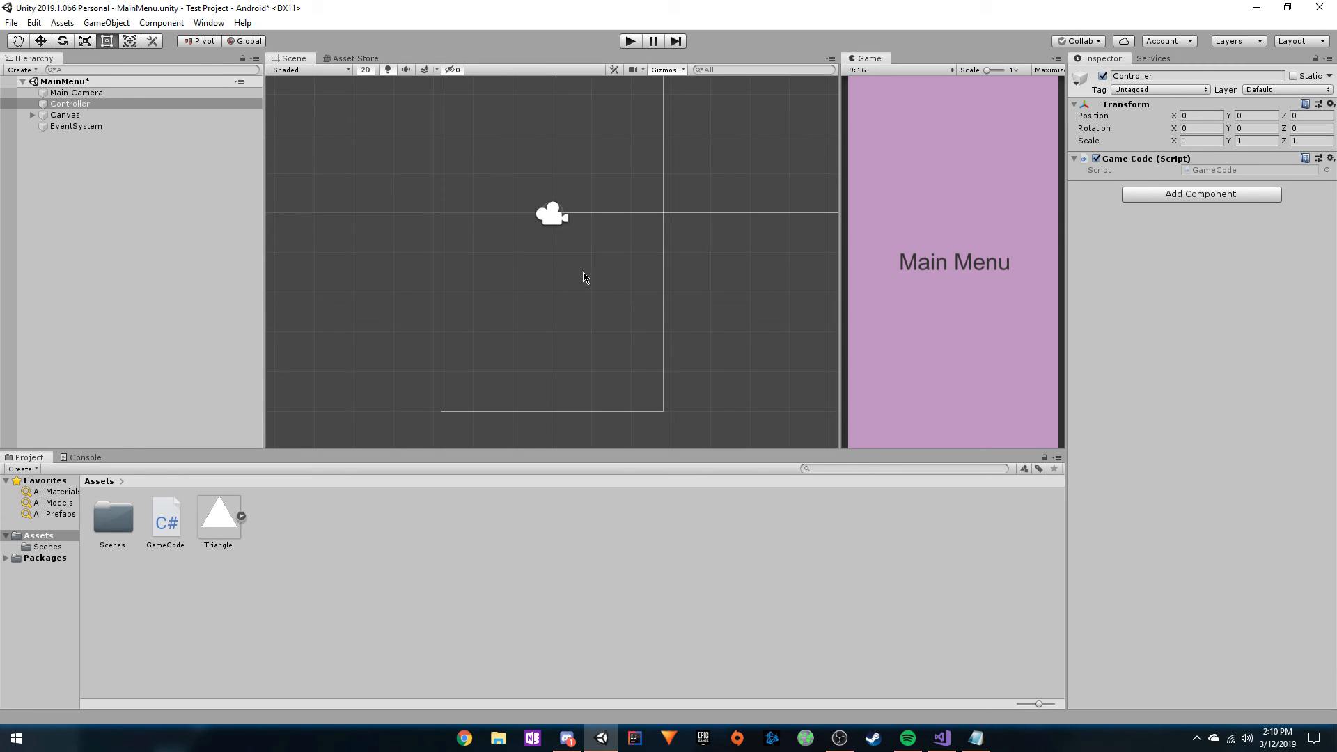
mouse_move(69, 204)
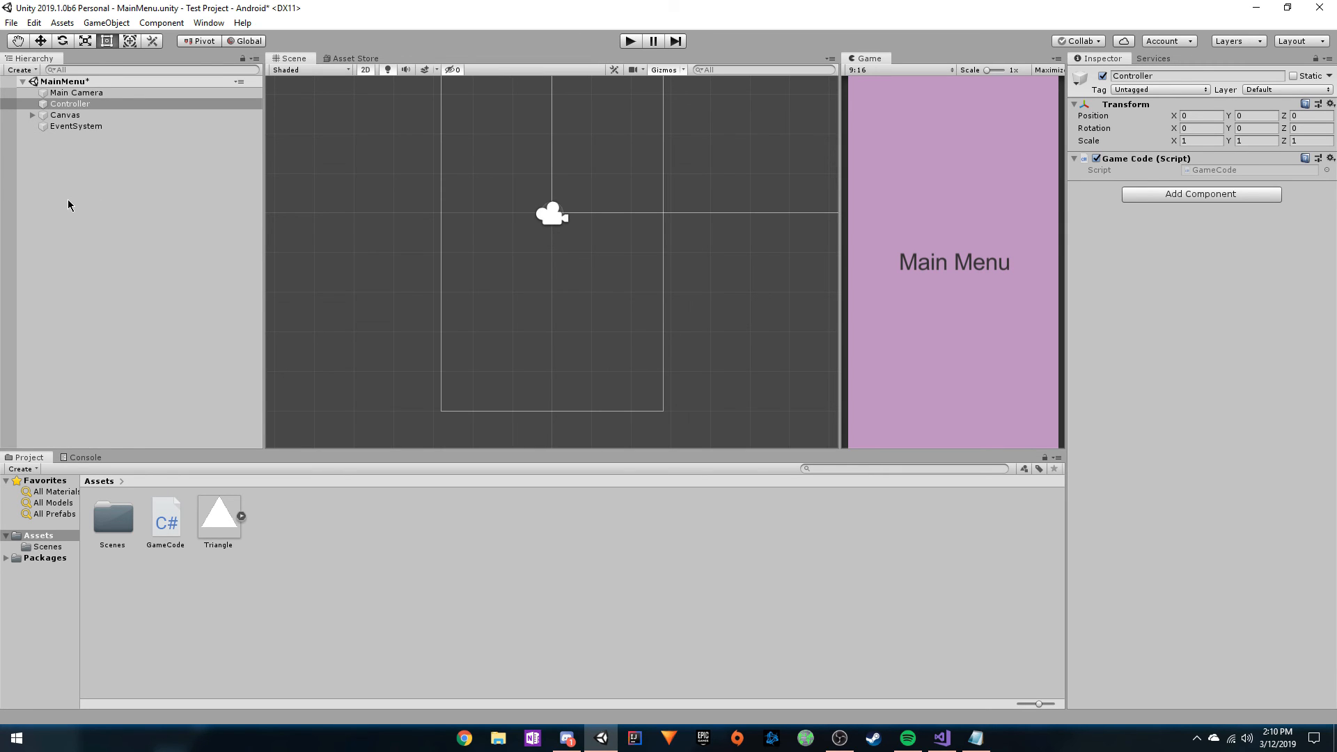
mouse_move(774, 176)
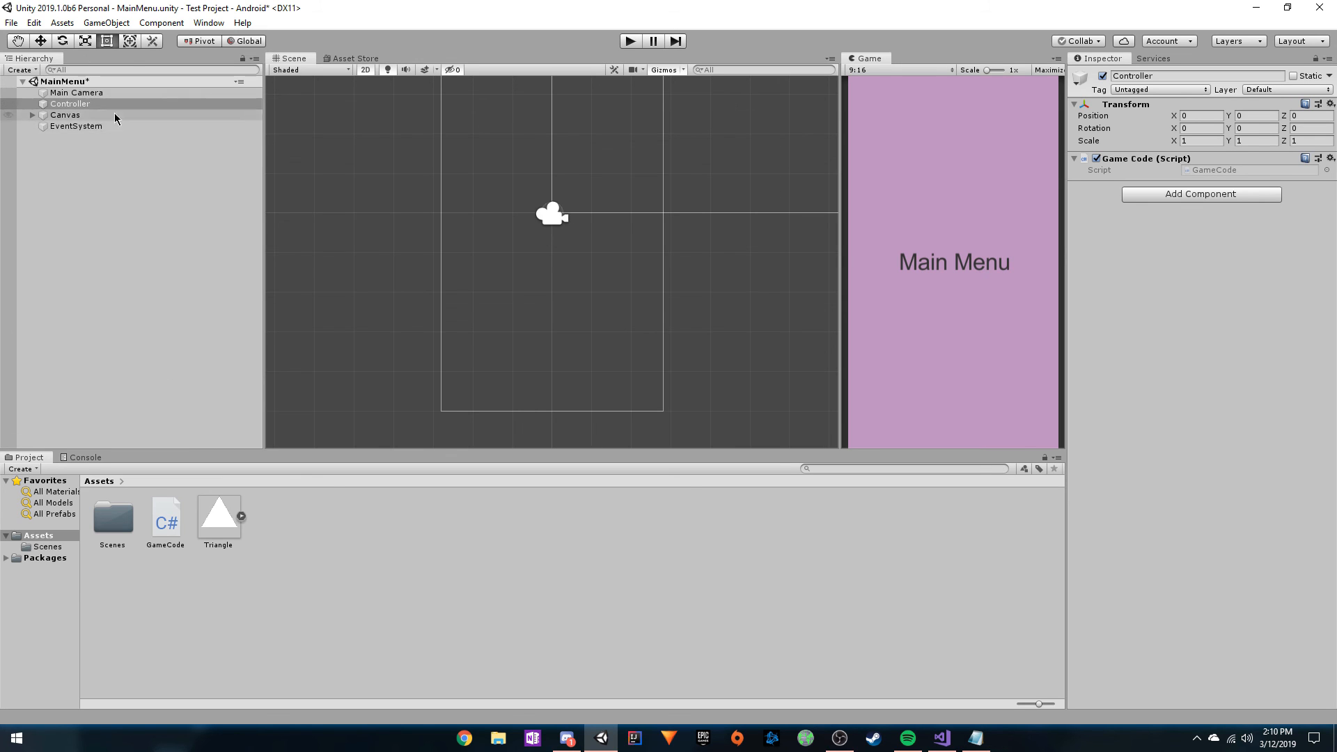
Bring the GameCode script back up in Visual Studio from the taskbar.
click(941, 737)
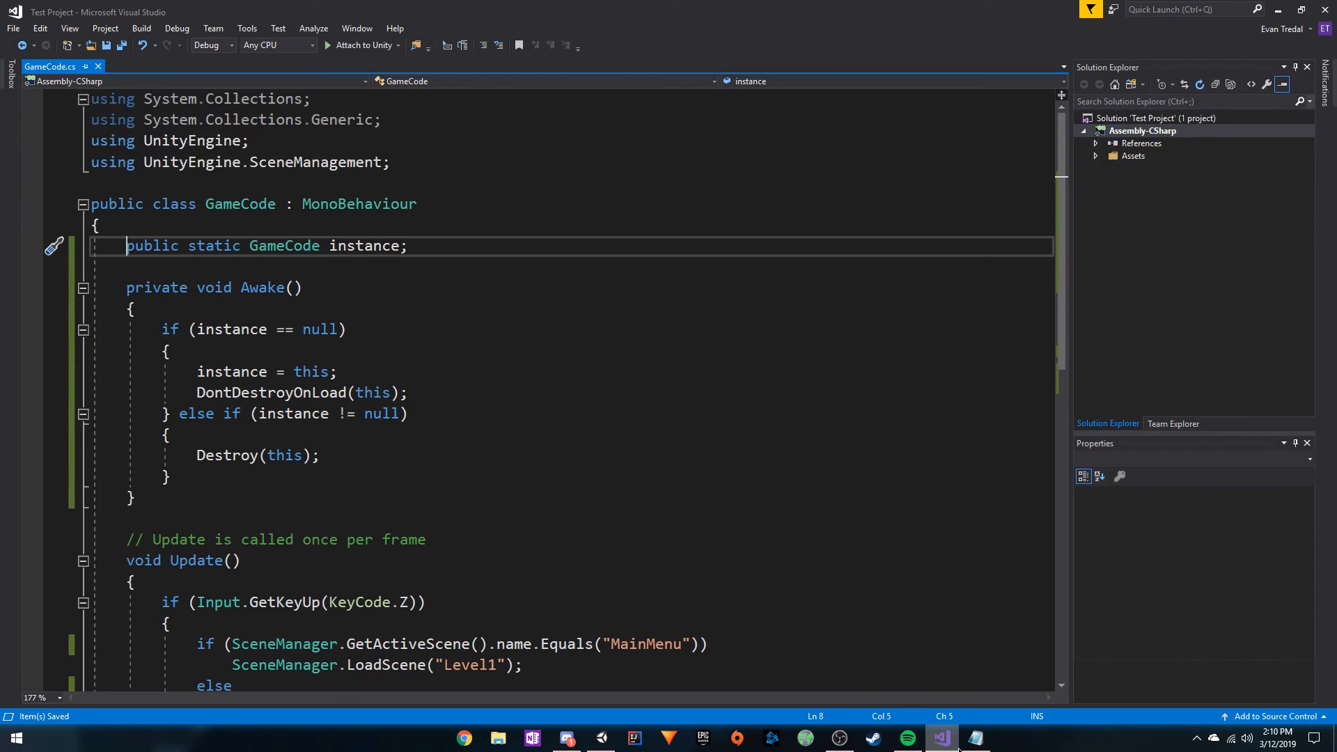